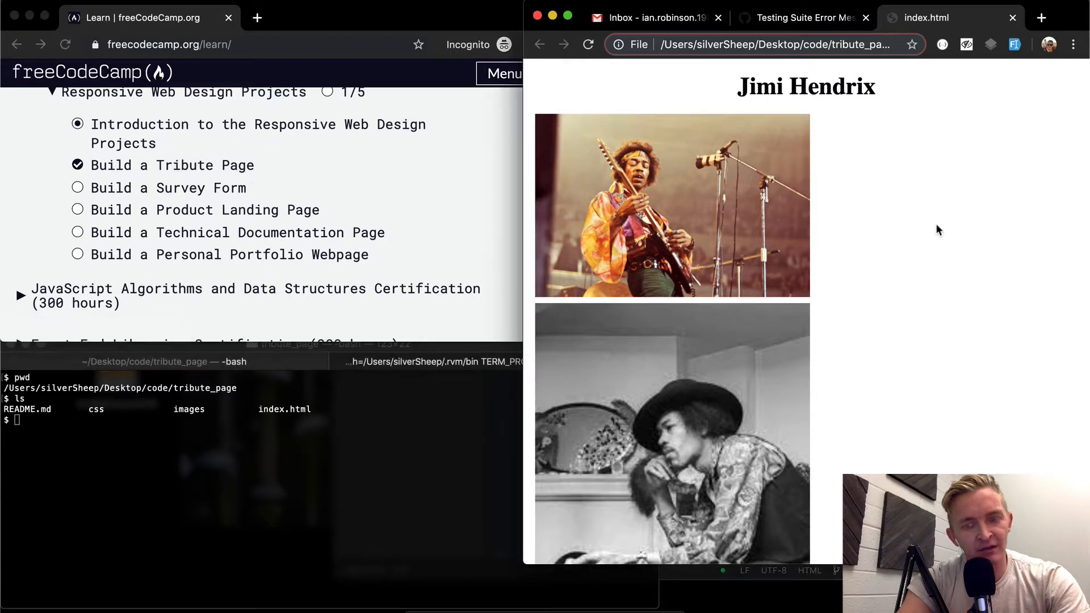
# - Show Chrome's DevTools console with the bundle.js appendChild-of-null TypeError
pyautogui.press('F12')
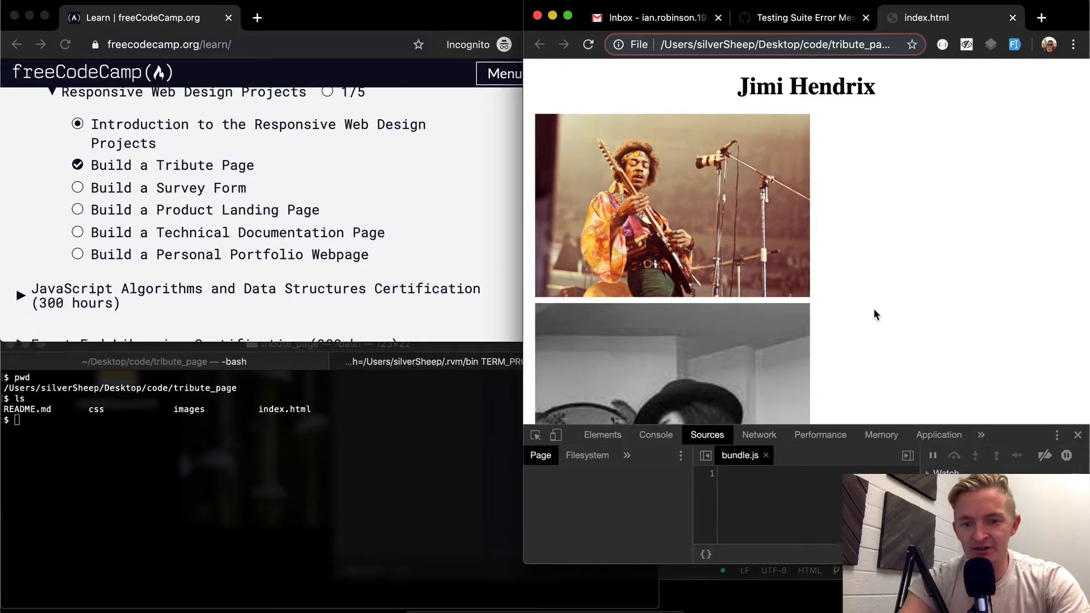
pyautogui.click(655, 435)
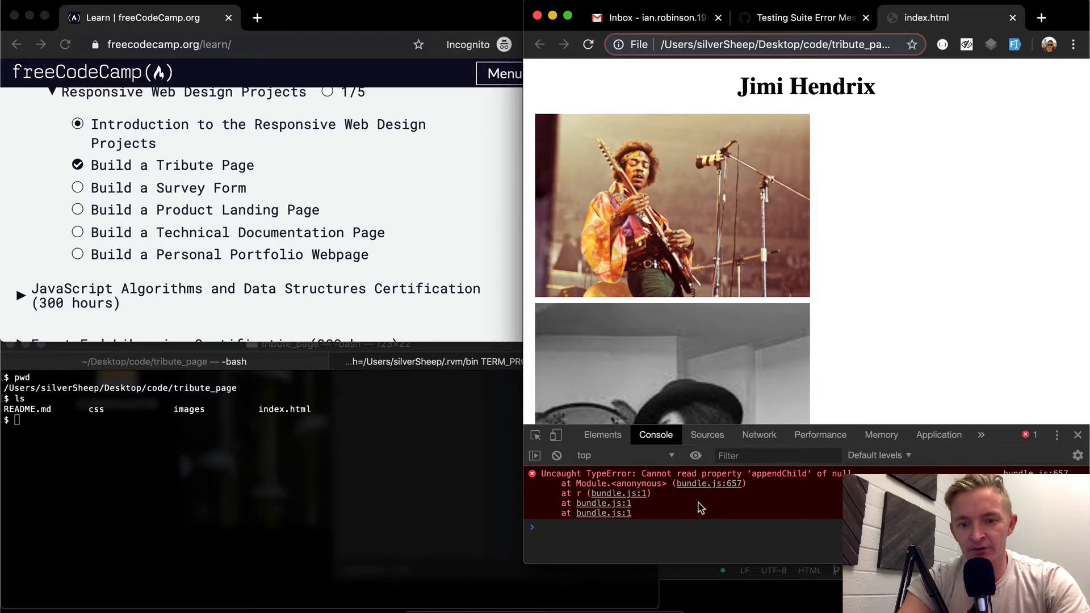
pyautogui.moveTo(646, 487)
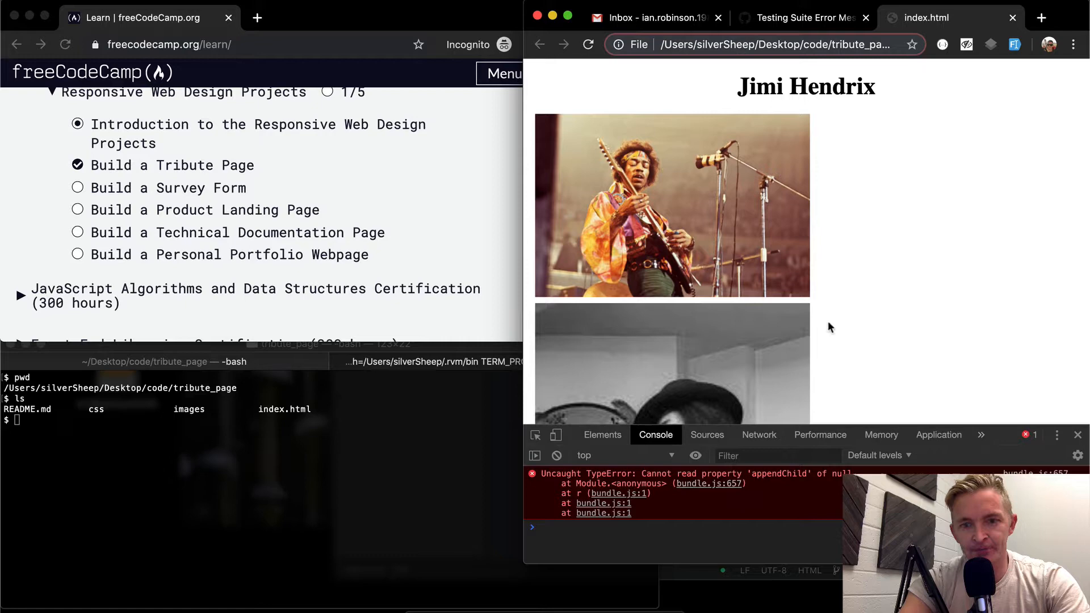
pyautogui.moveTo(736, 526)
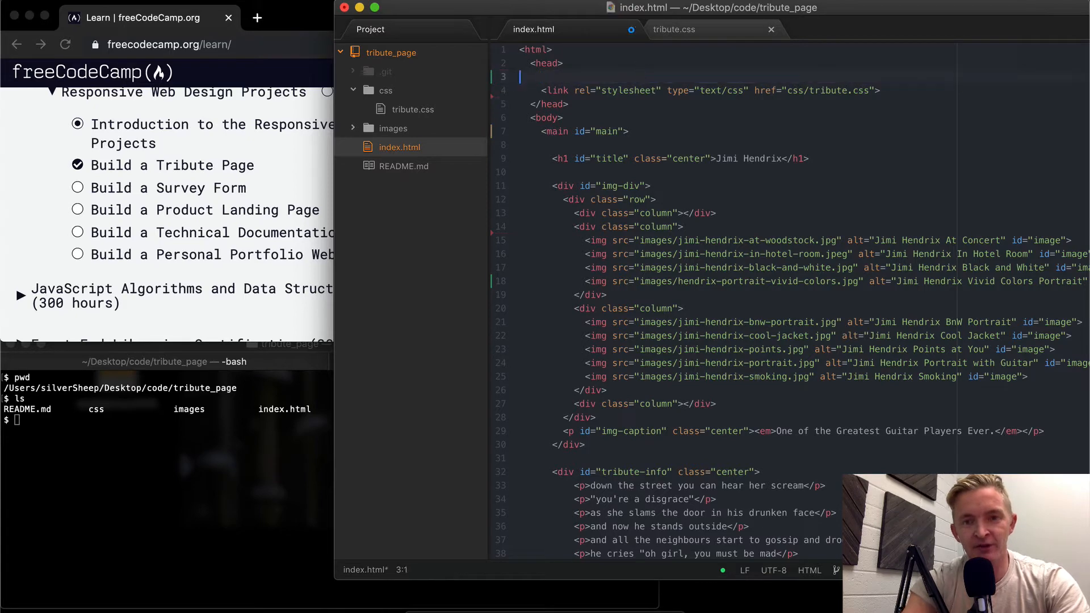
# - Delete the blank line 3 in index.html so the <link> sits right under <head>
pyautogui.press('Backspace')
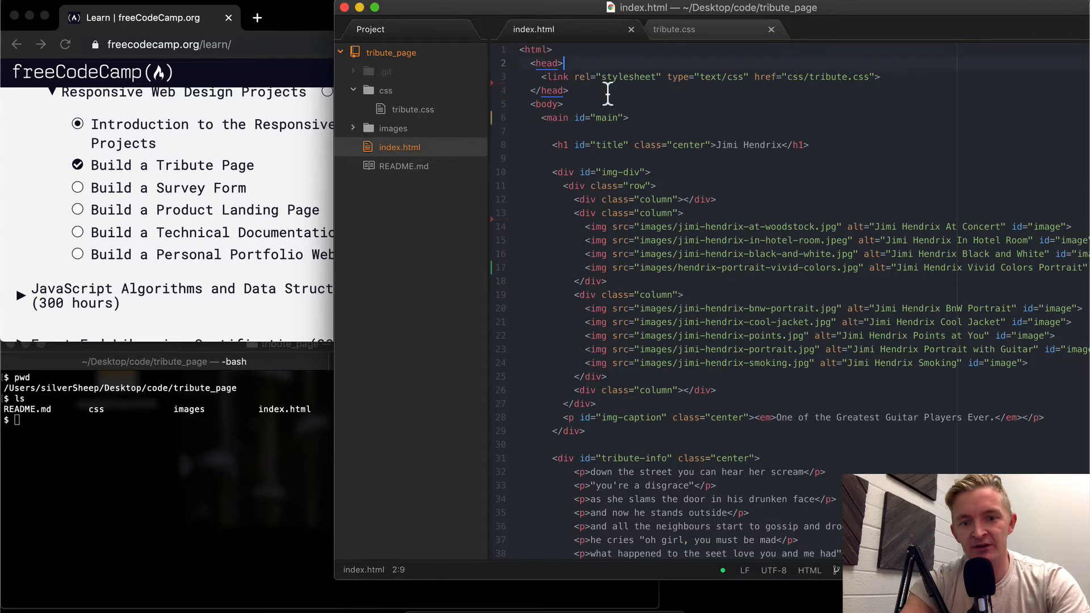
pyautogui.scroll(-3)
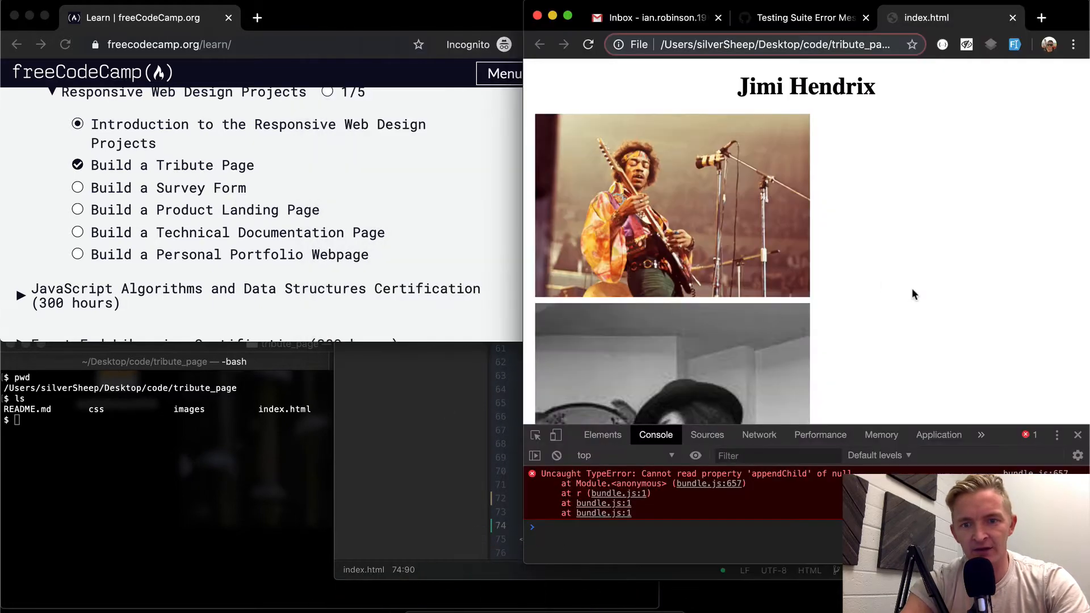
# - Reload the page and run the freeCodeCamp Tribute Page tests, showing 9/10 with the results report
pyautogui.click(587, 45)
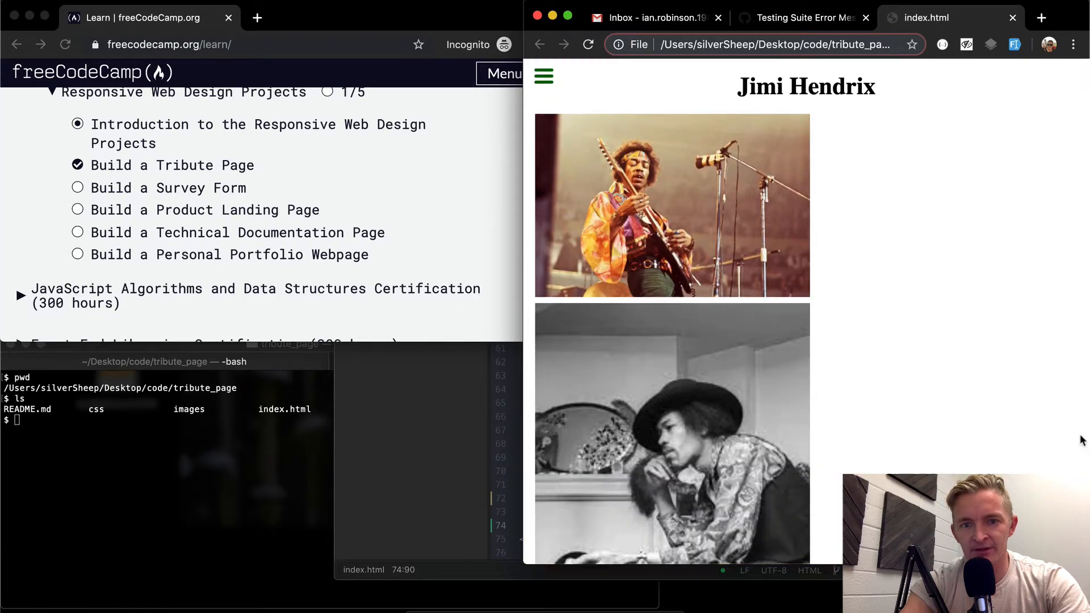
pyautogui.click(543, 77)
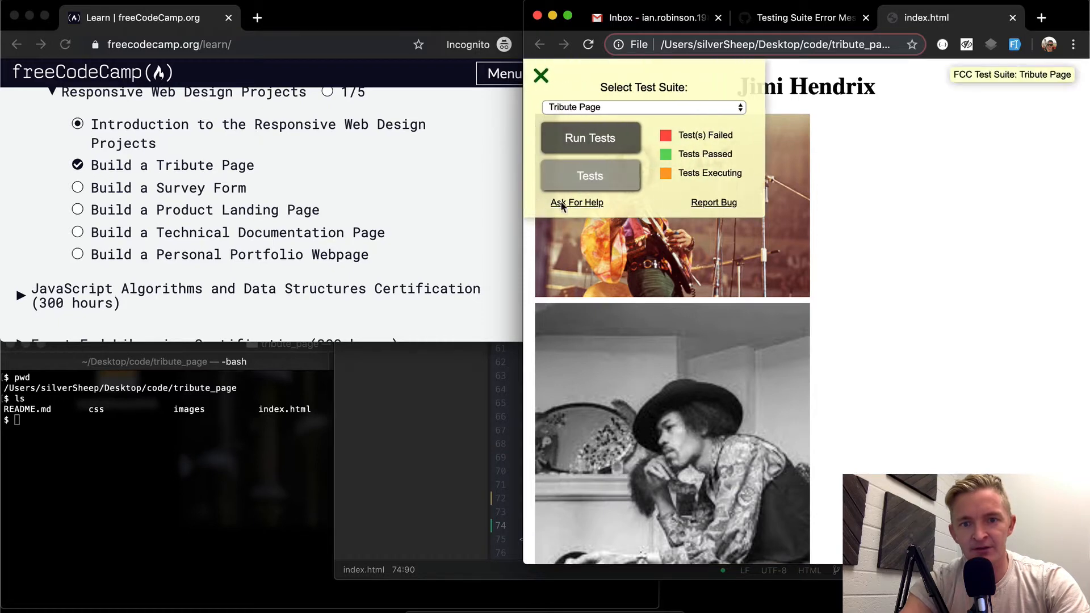
pyautogui.click(590, 138)
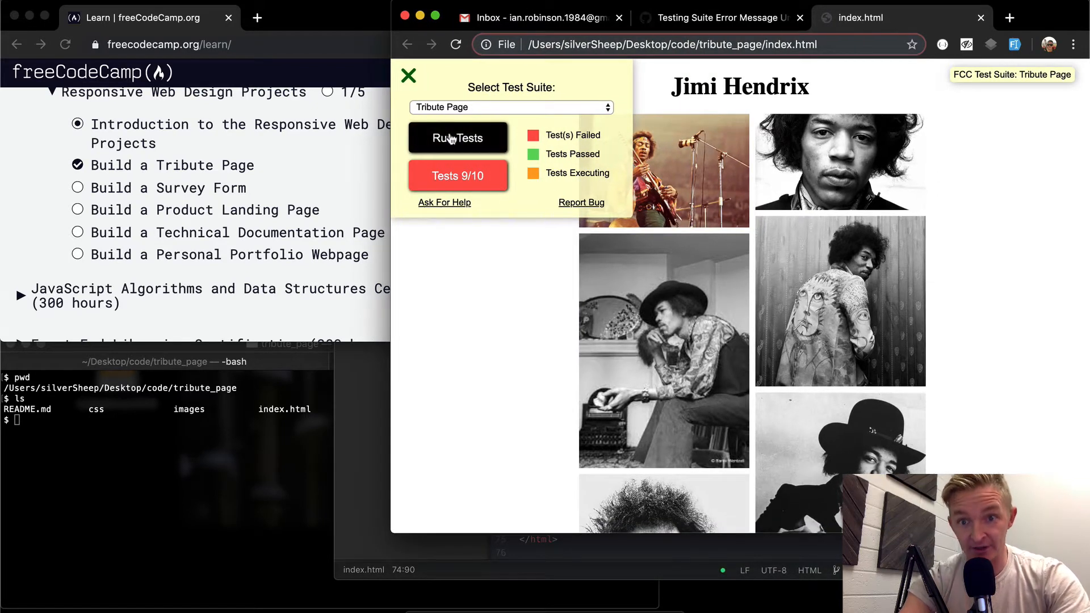
pyautogui.moveTo(458, 137)
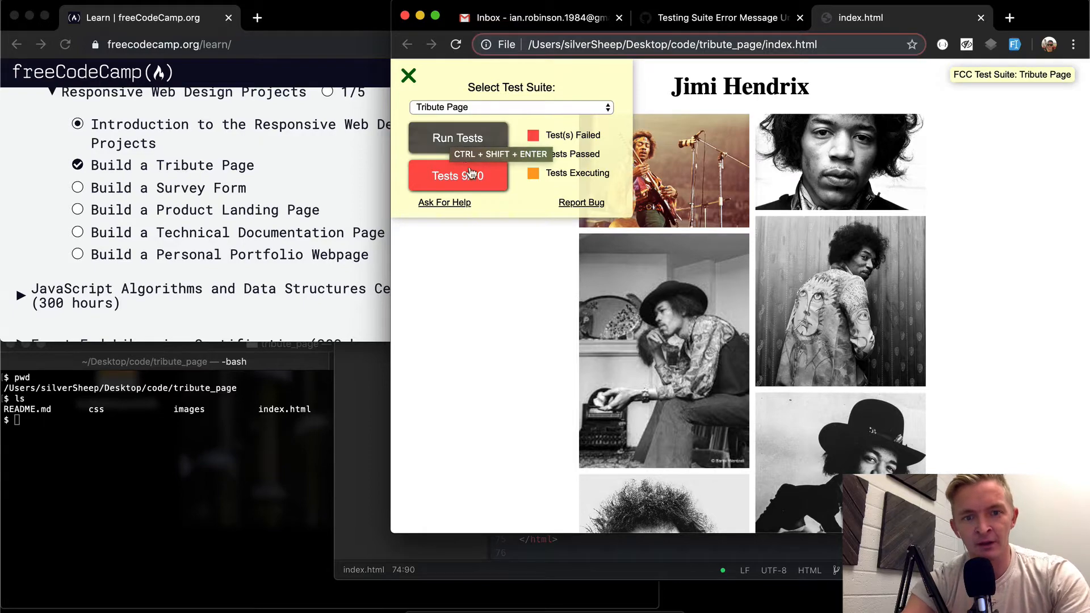
pyautogui.click(457, 175)
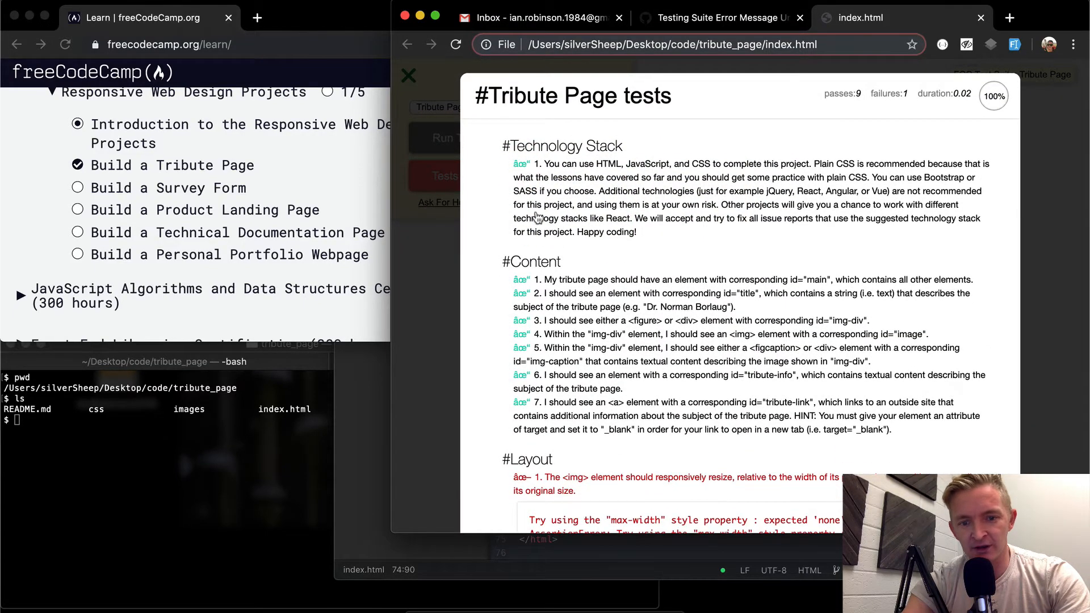
# - Scroll to the failing Layout test and highlight its max-width style hint
pyautogui.scroll(-3)
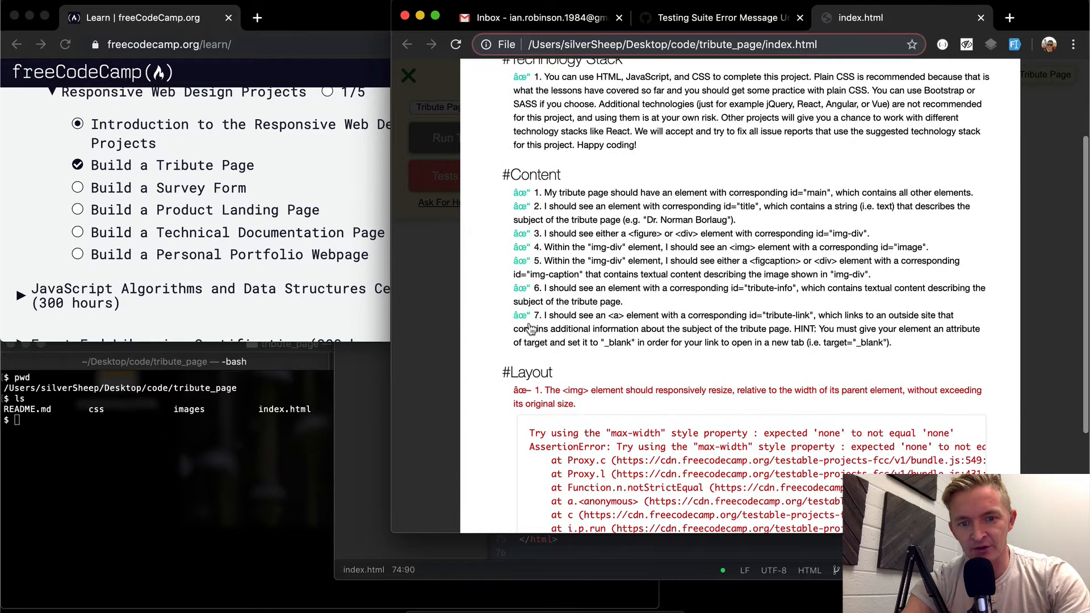
pyautogui.scroll(-3)
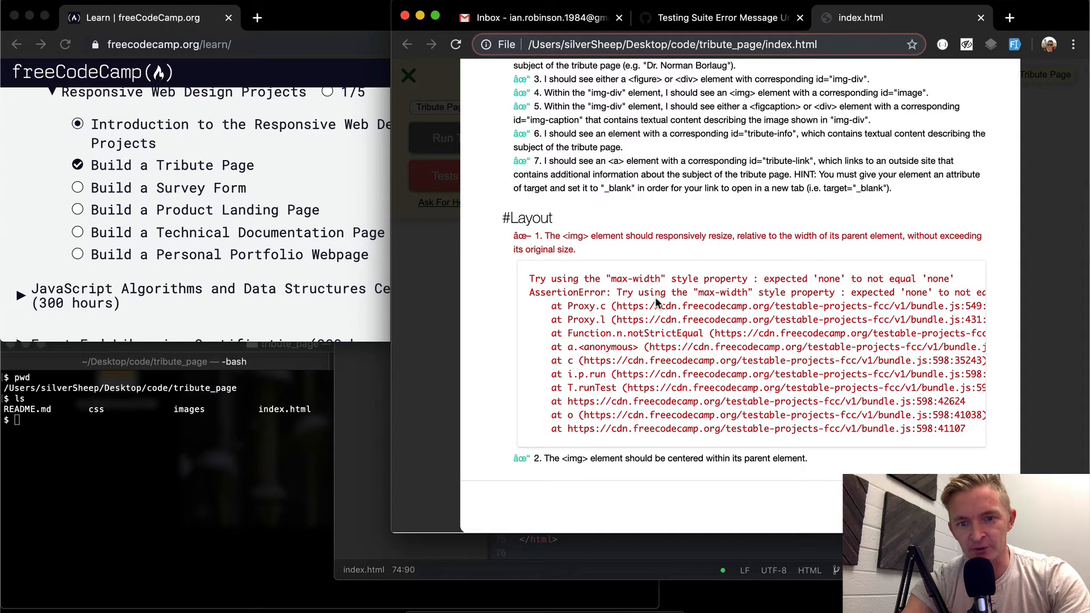
pyautogui.moveTo(639, 250)
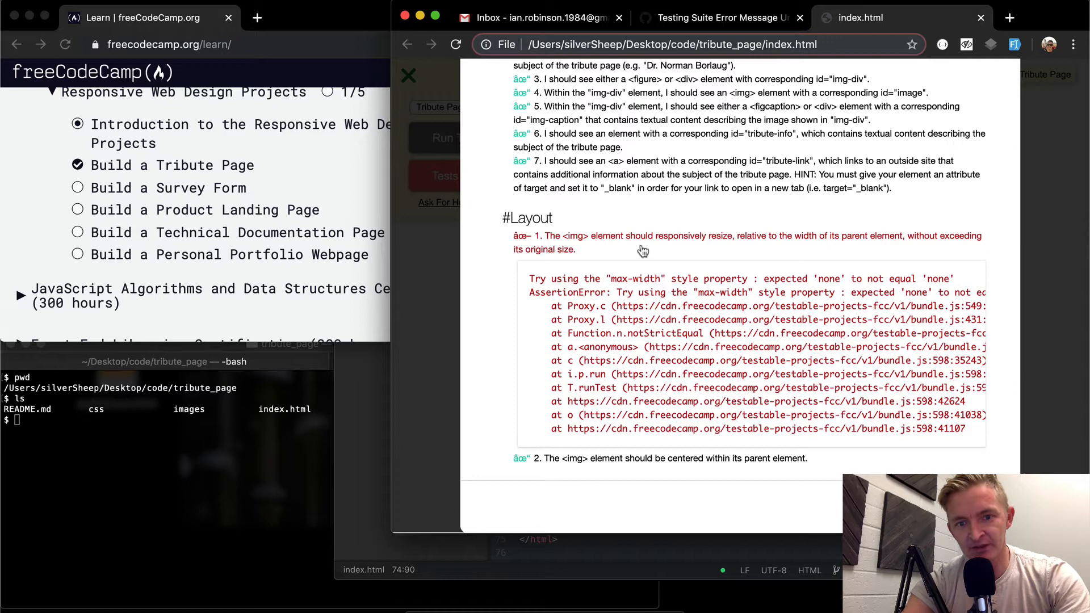
pyautogui.moveTo(574, 250)
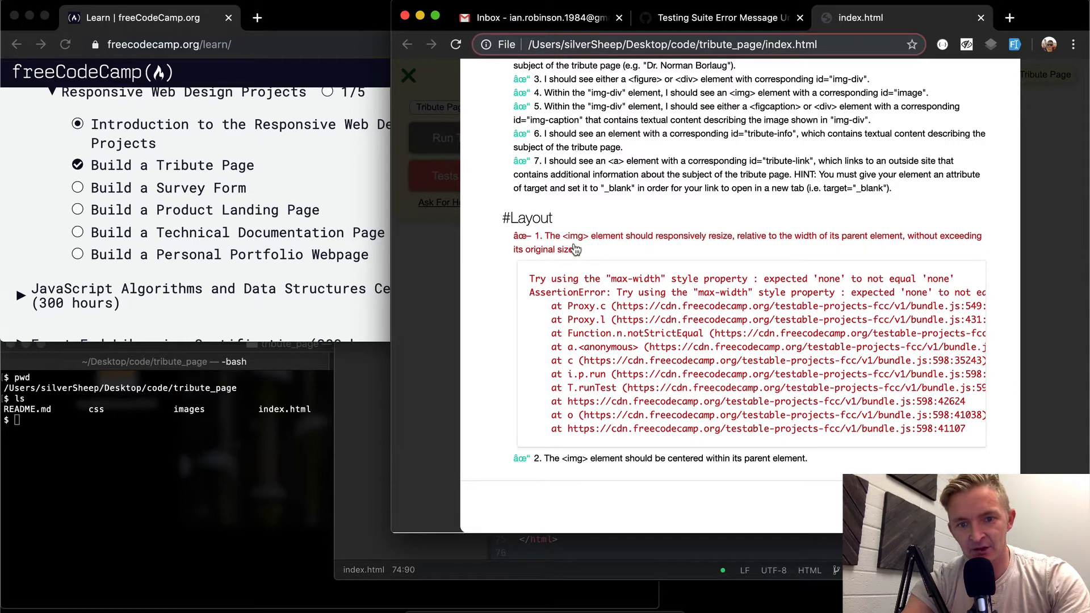
pyautogui.moveTo(746, 243)
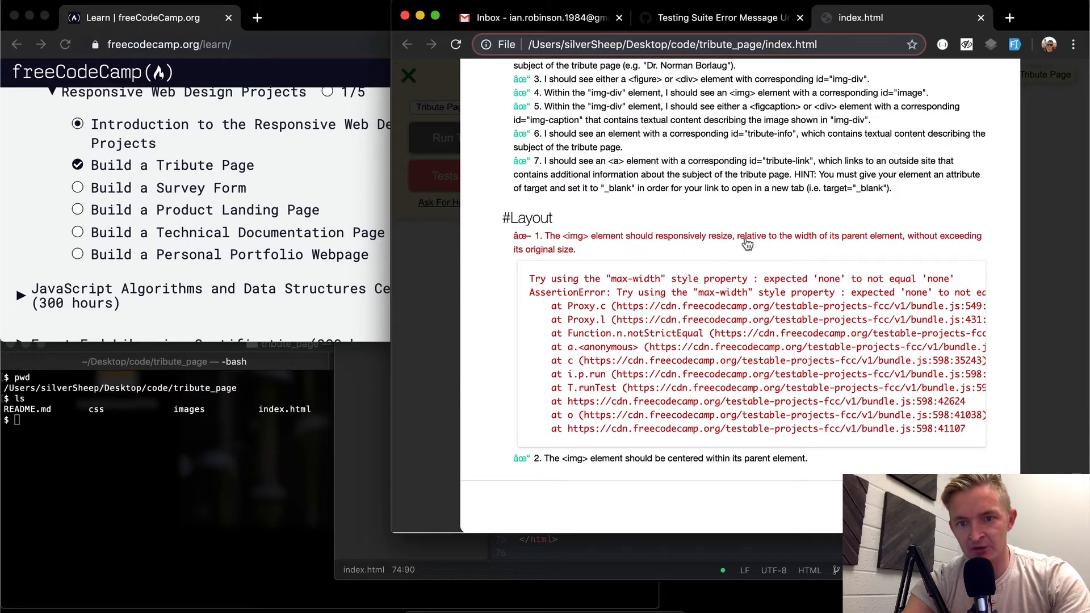
pyautogui.moveTo(910, 252)
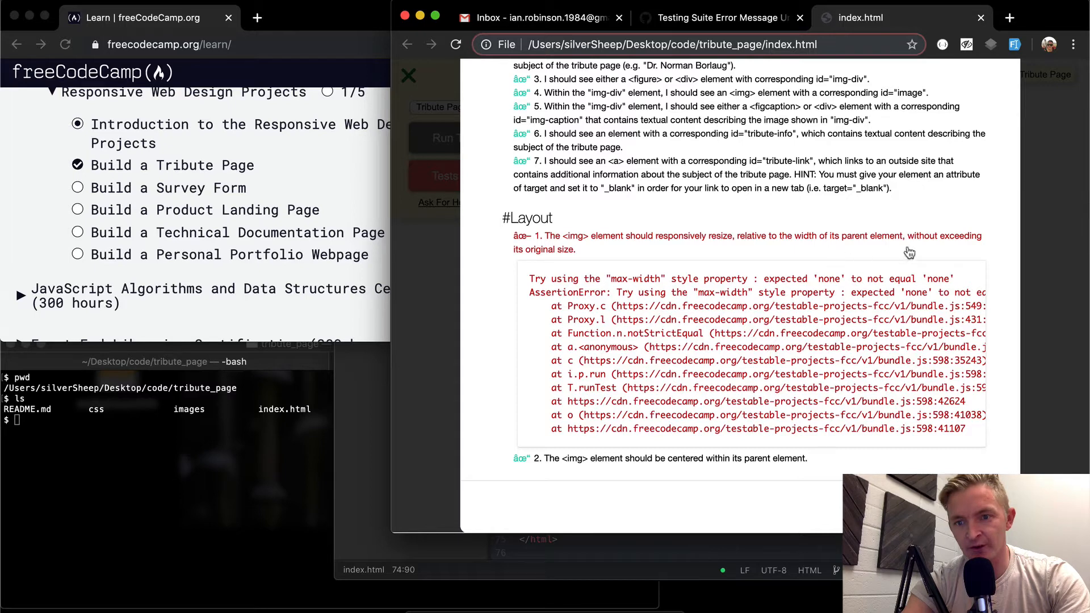
pyautogui.moveTo(552, 253)
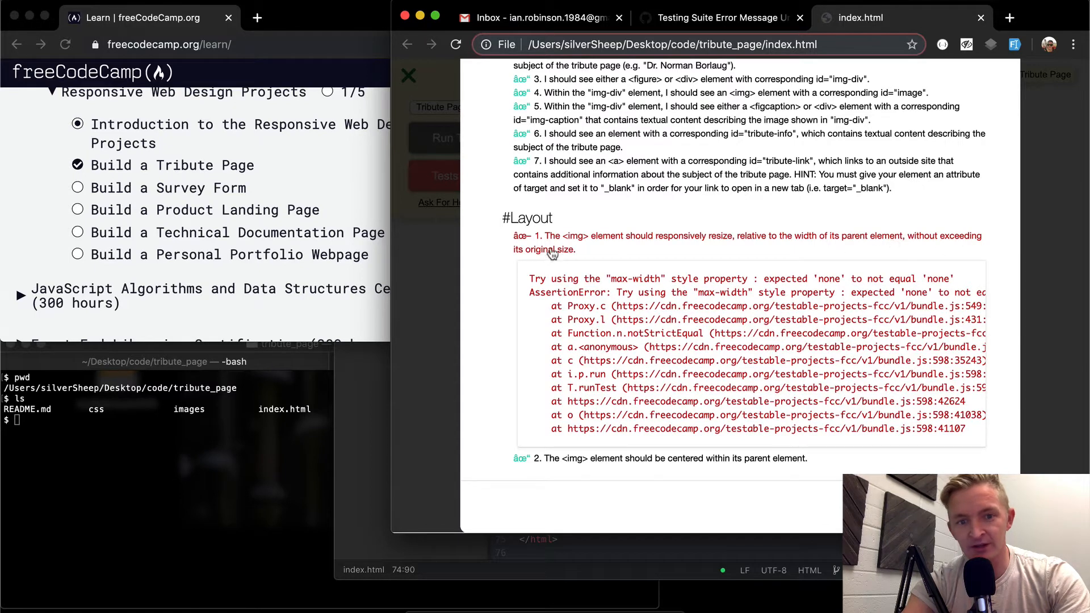
pyautogui.moveTo(658, 288)
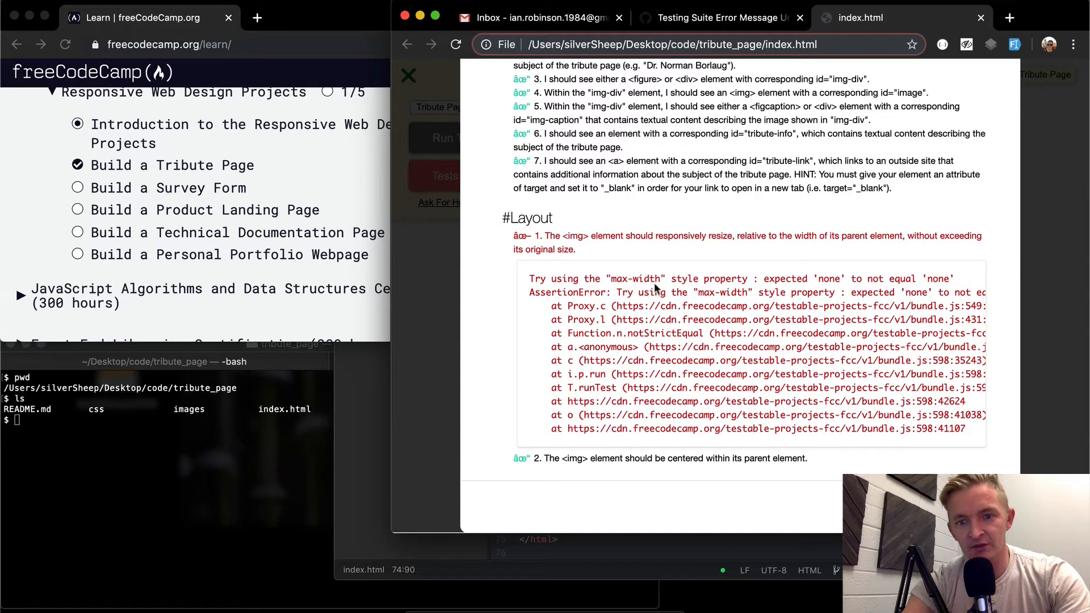
pyautogui.moveTo(804, 284)
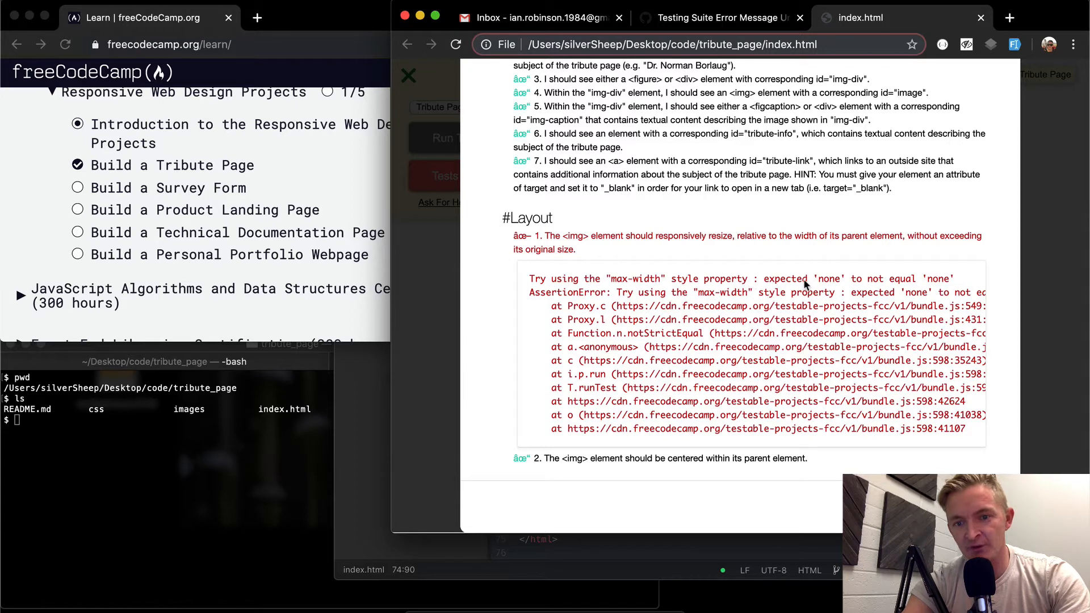
pyautogui.moveTo(744, 305)
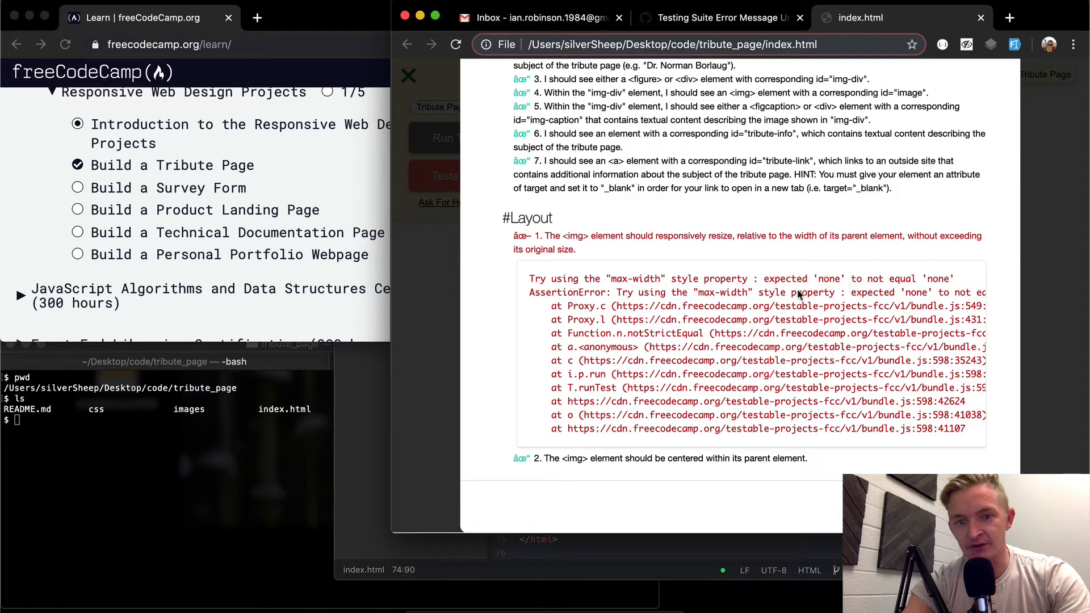
pyautogui.doubleClick(634, 279)
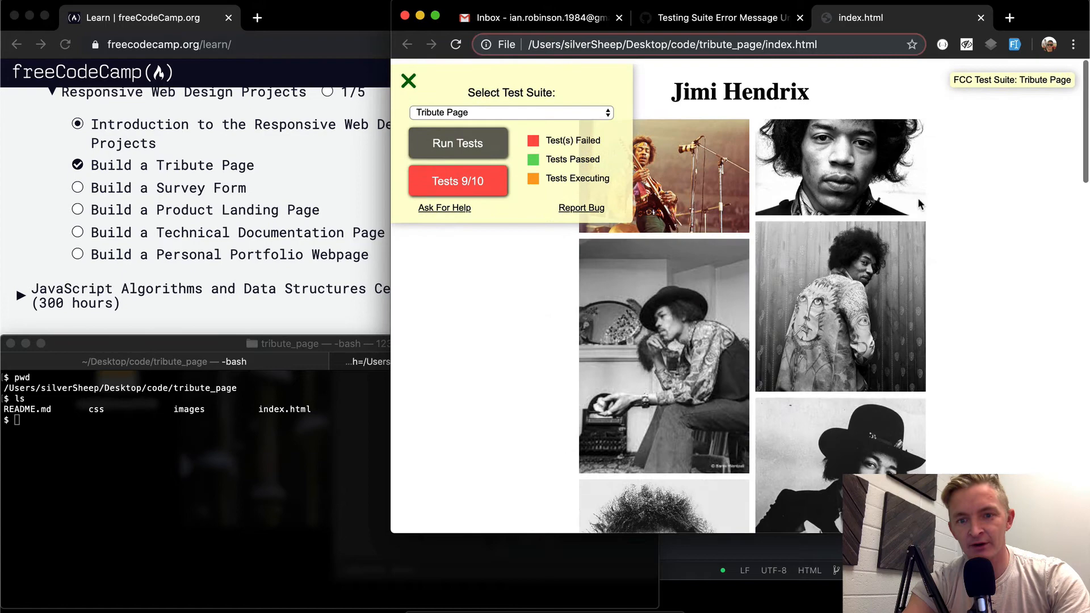
pyautogui.scroll(-3)
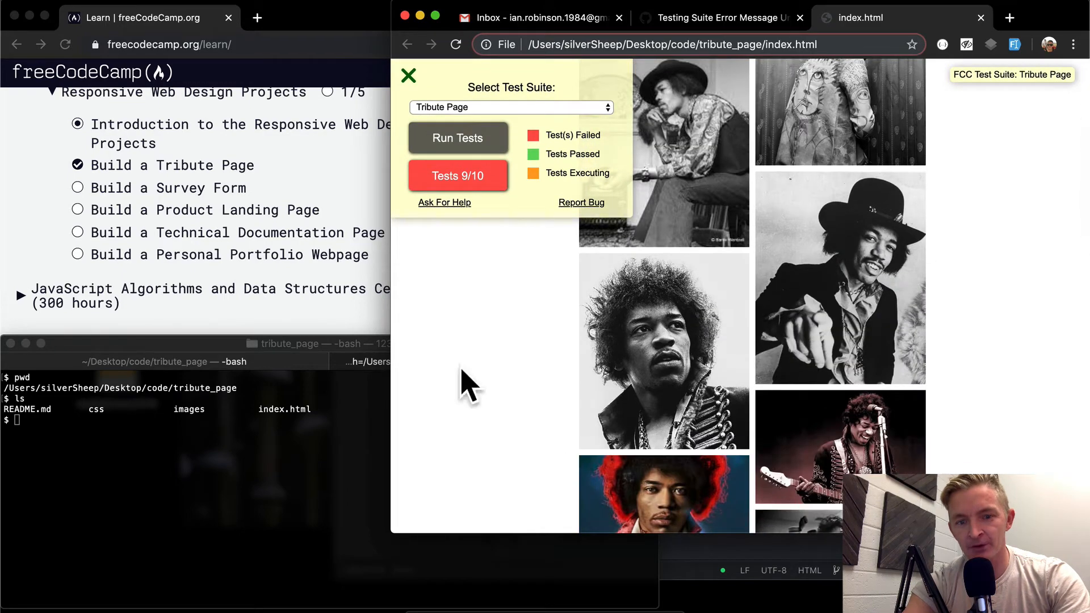
pyautogui.moveTo(435, 79)
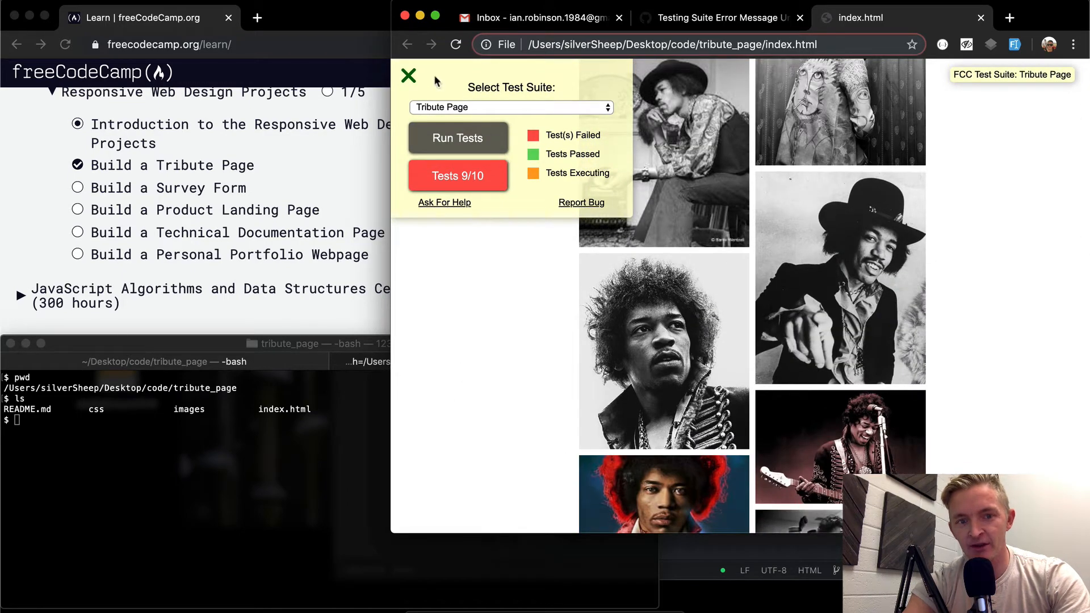
pyautogui.moveTo(518, 174)
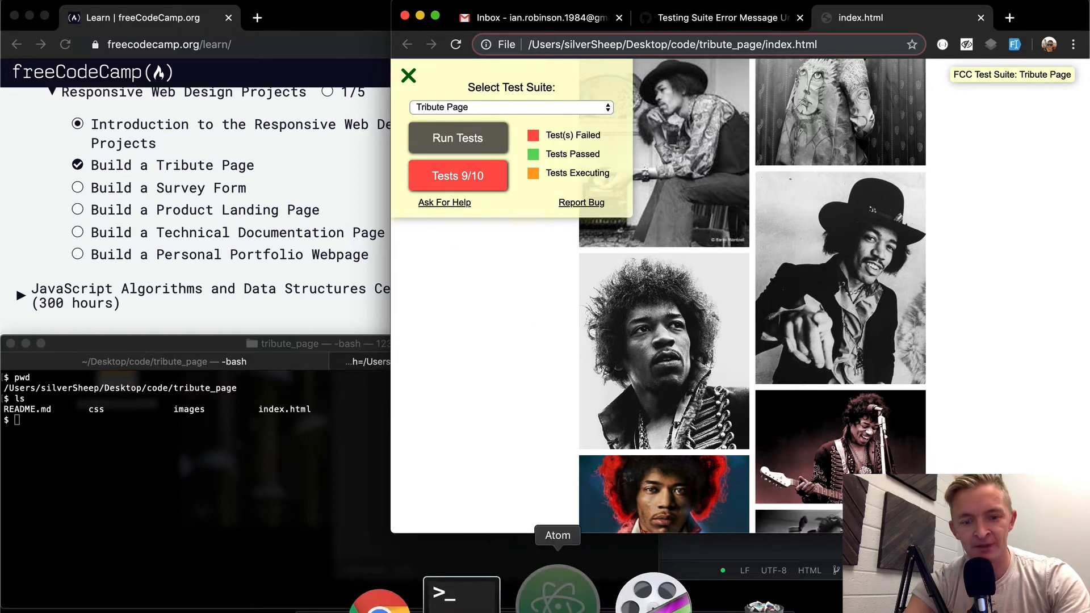
# - In tribute.css add an #image { max-width: 500px; } rule after #tribute-link, then return to index.html
pyautogui.click(557, 590)
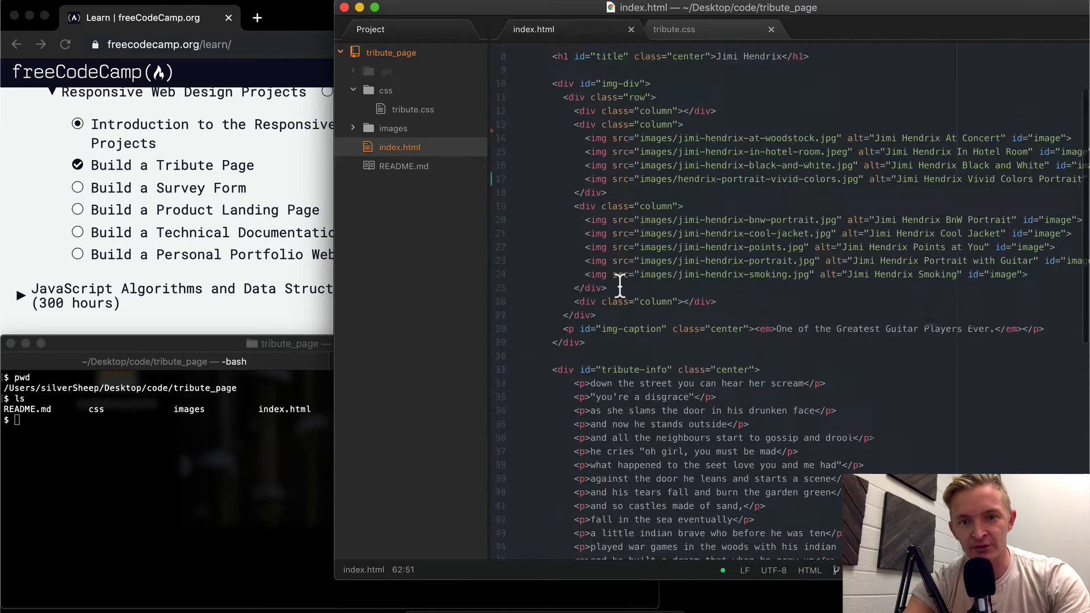
pyautogui.scroll(3)
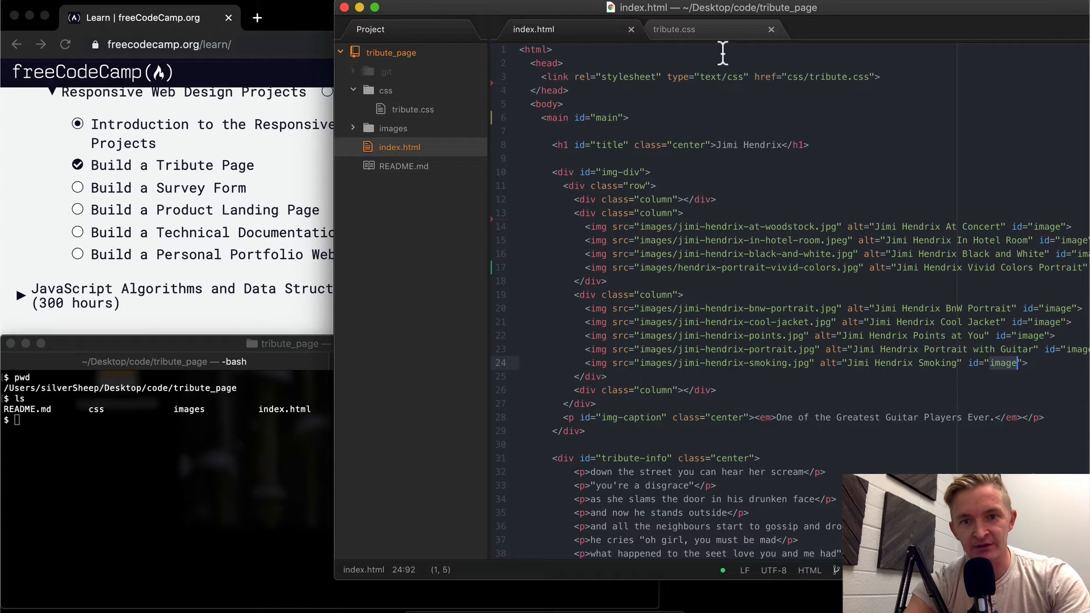
pyautogui.click(674, 29)
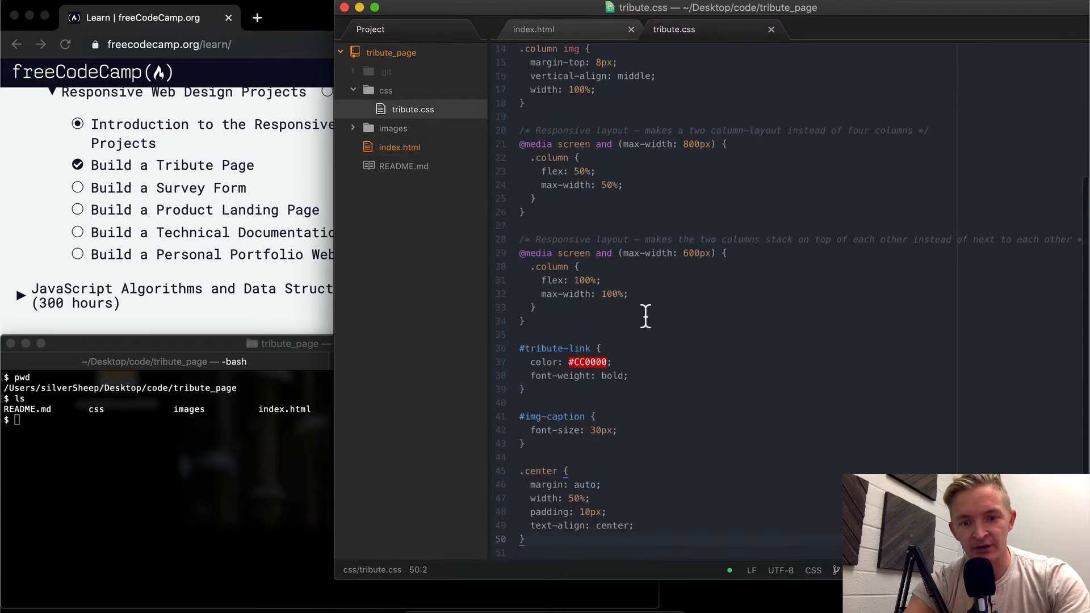
pyautogui.press('enter')
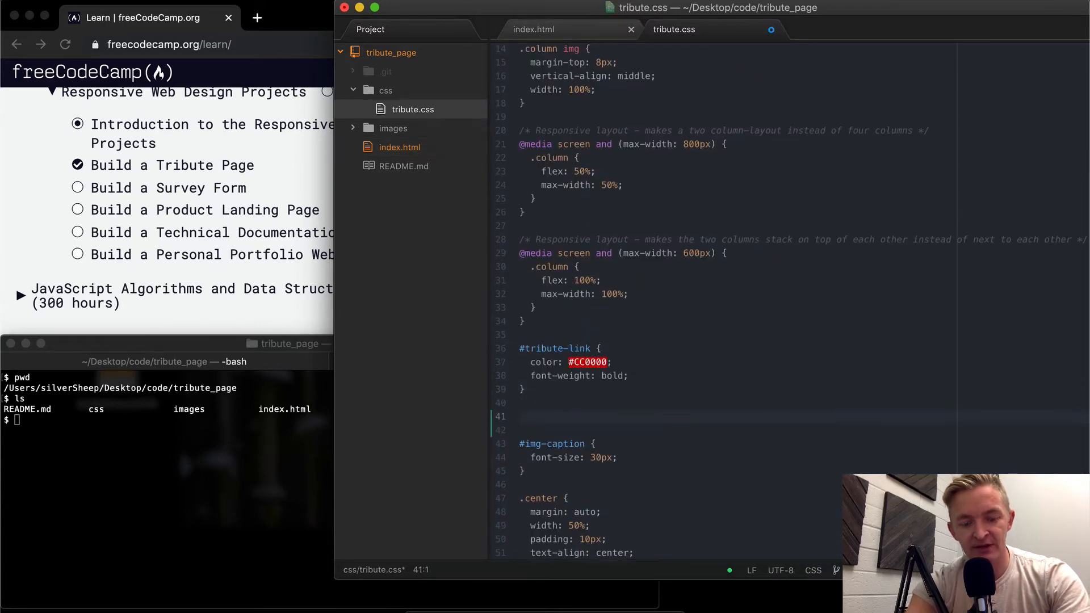
pyautogui.write('#image {')
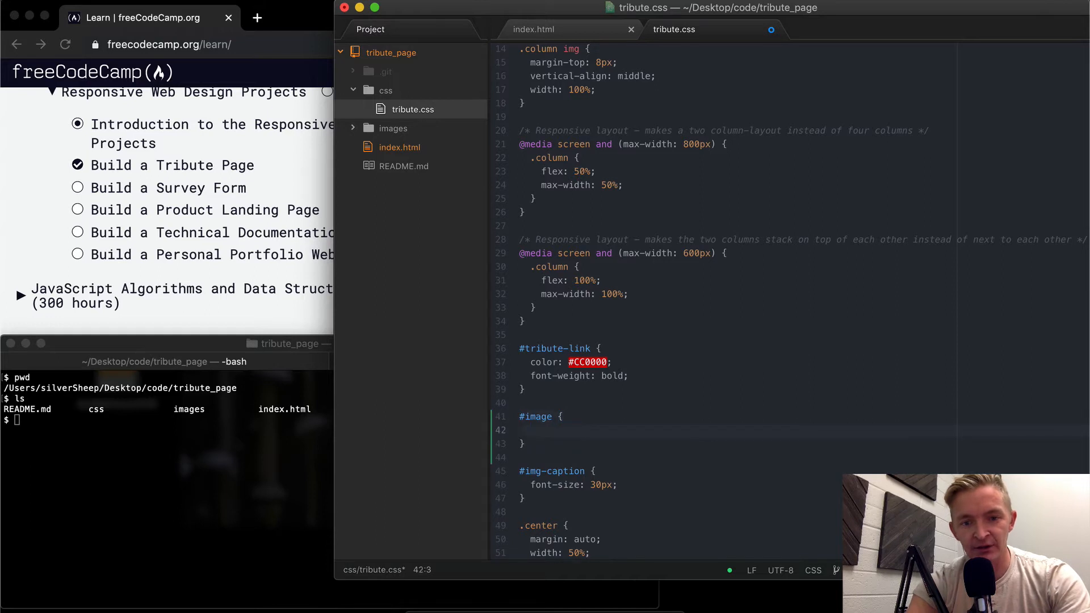
pyautogui.write('max-width:')
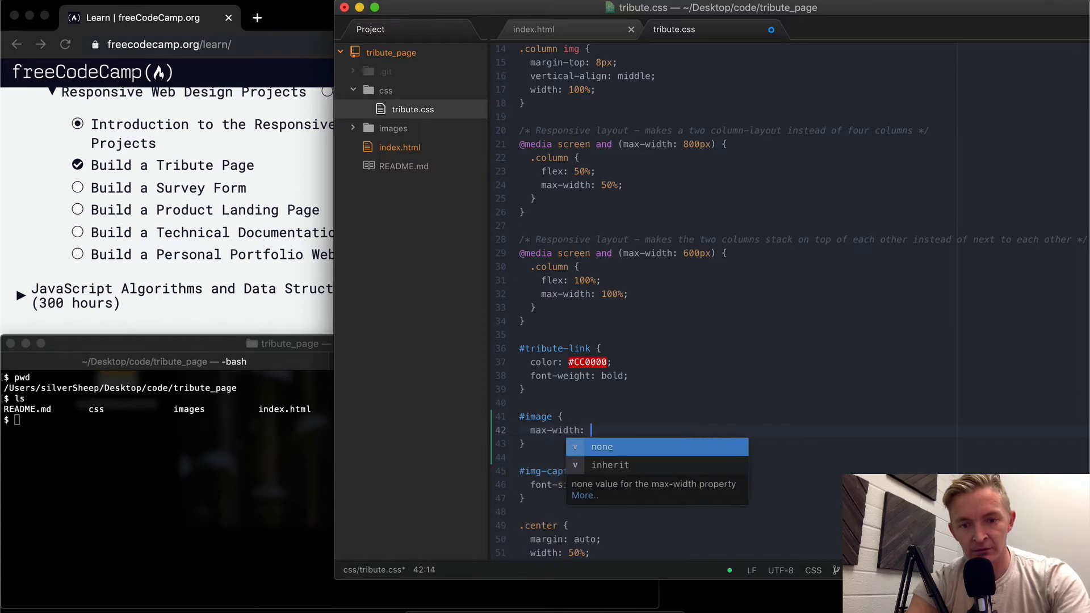
pyautogui.write('500px;')
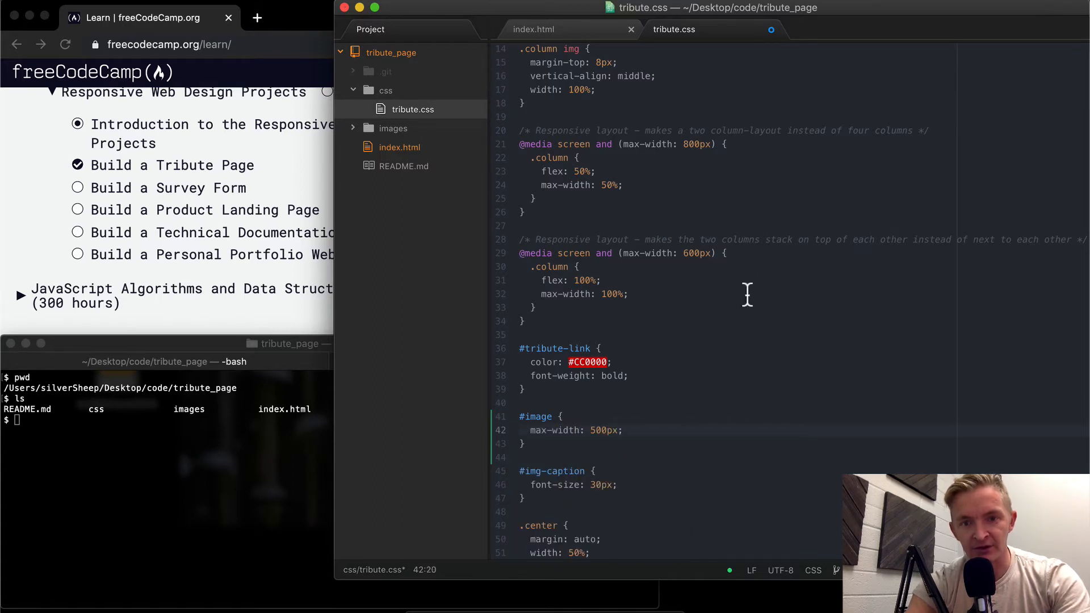
pyautogui.click(528, 320)
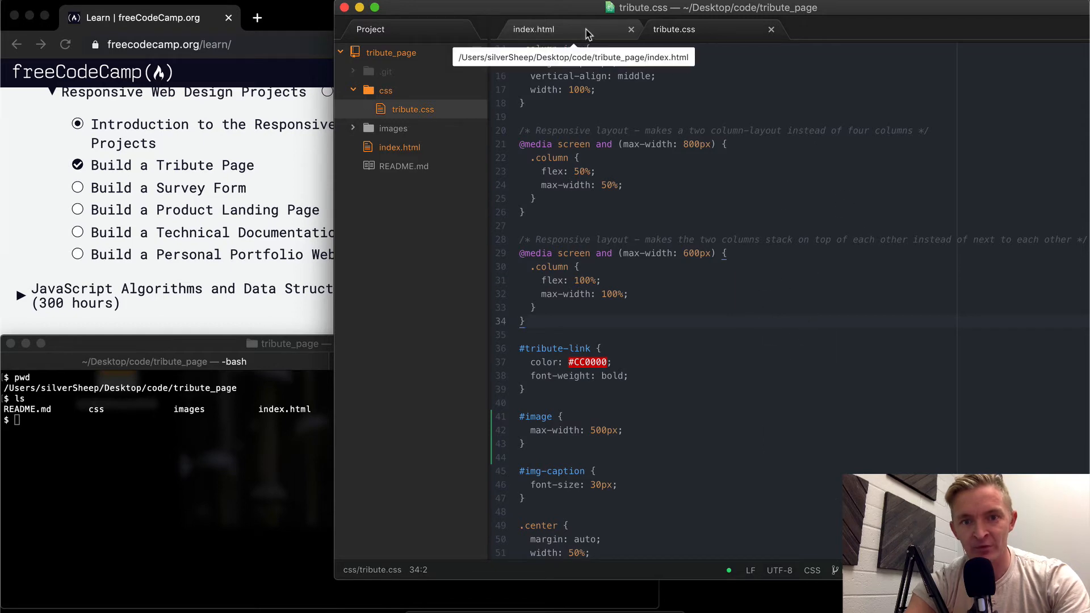
pyautogui.click(534, 30)
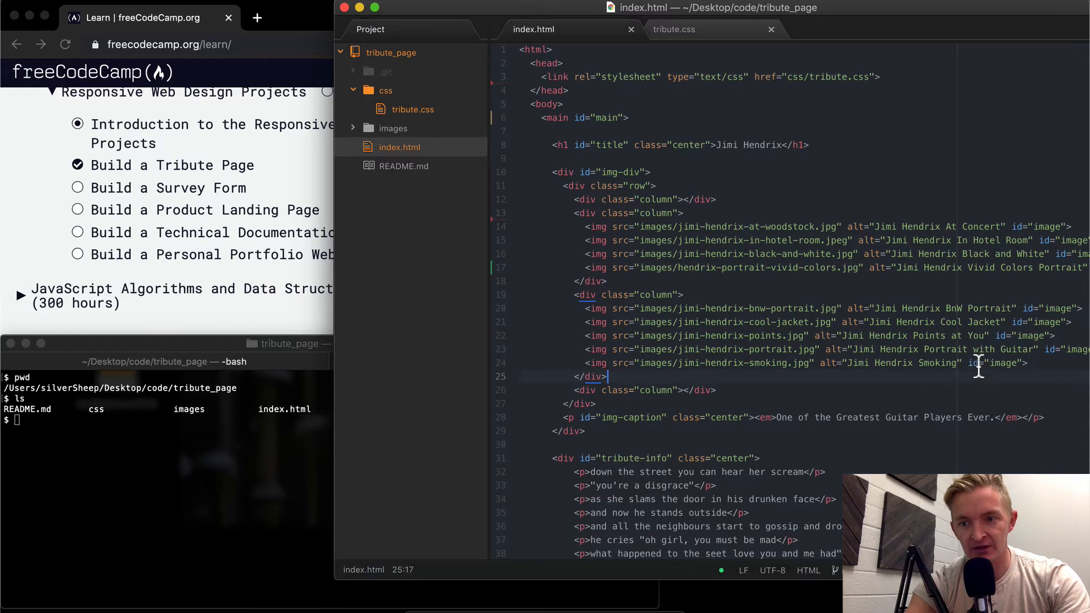
pyautogui.moveTo(973, 264)
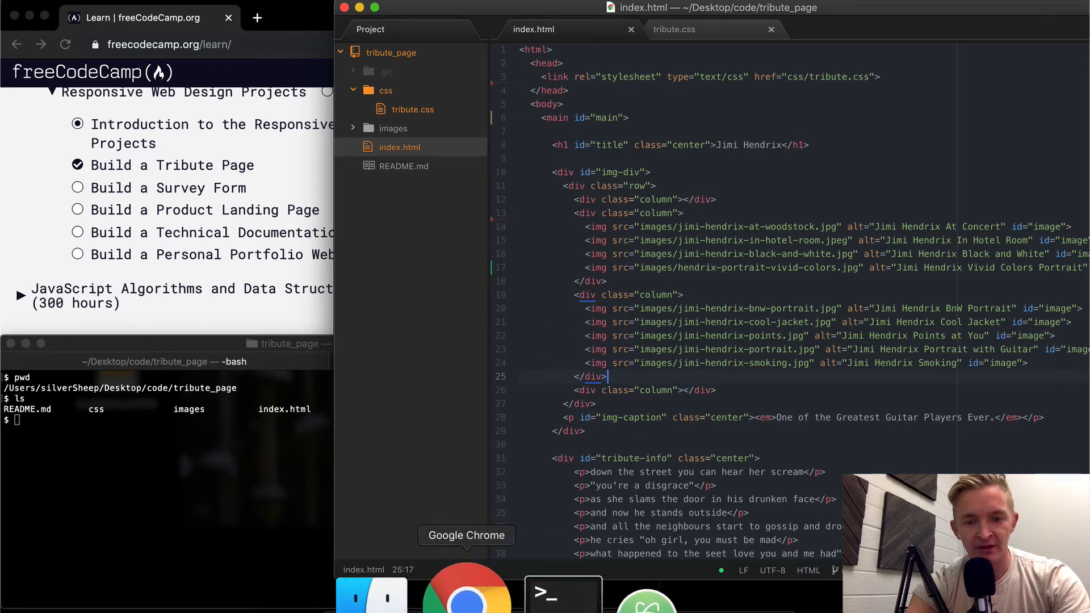
# - Back in Chrome, read the Tests 9/10 failure asking for display: block on the image
pyautogui.click(467, 594)
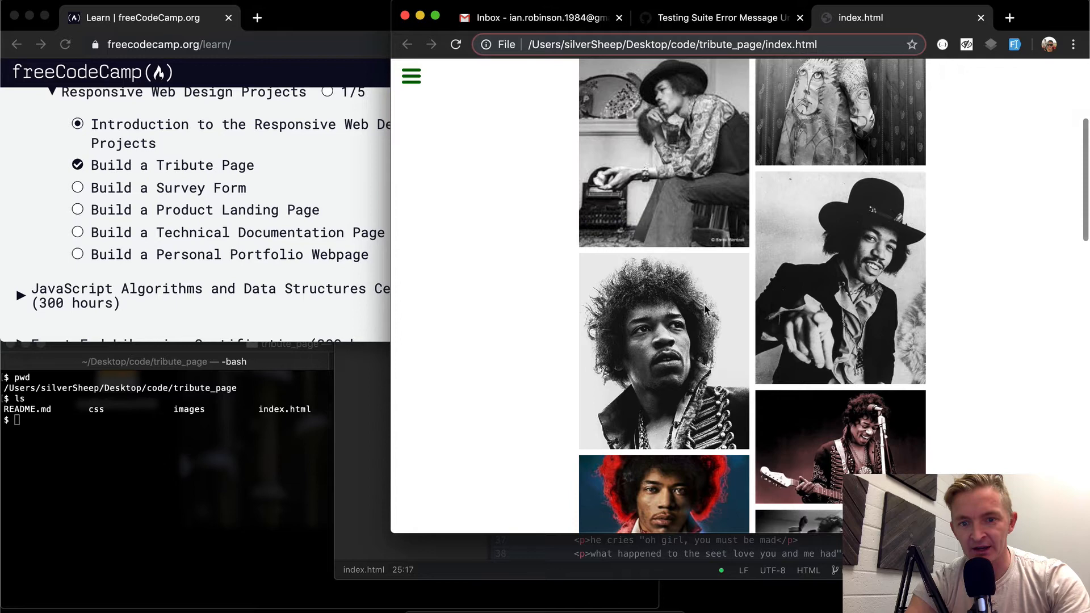
pyautogui.click(411, 75)
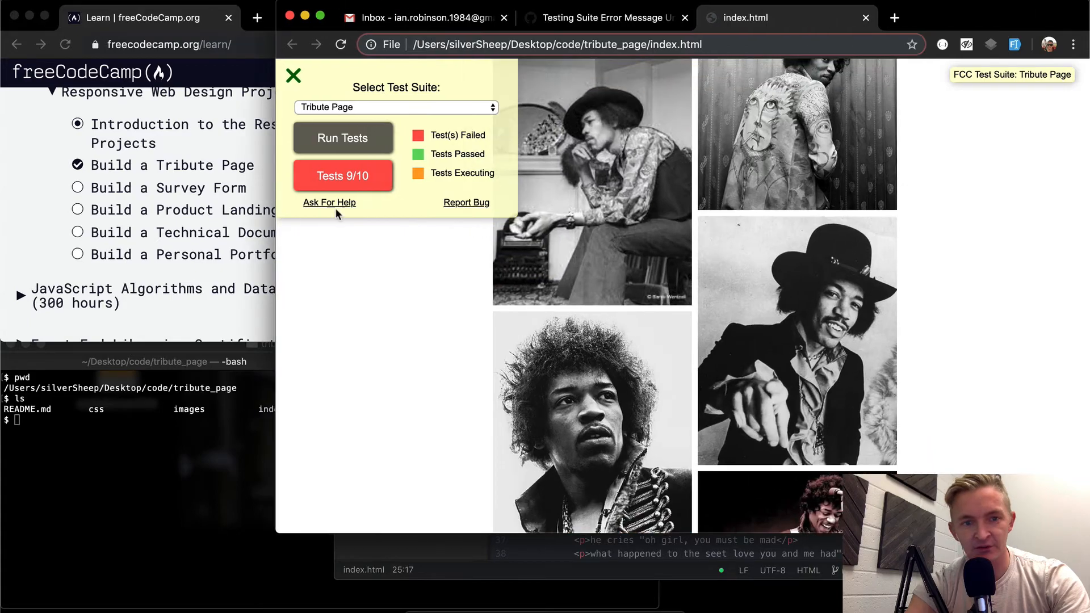
pyautogui.click(342, 175)
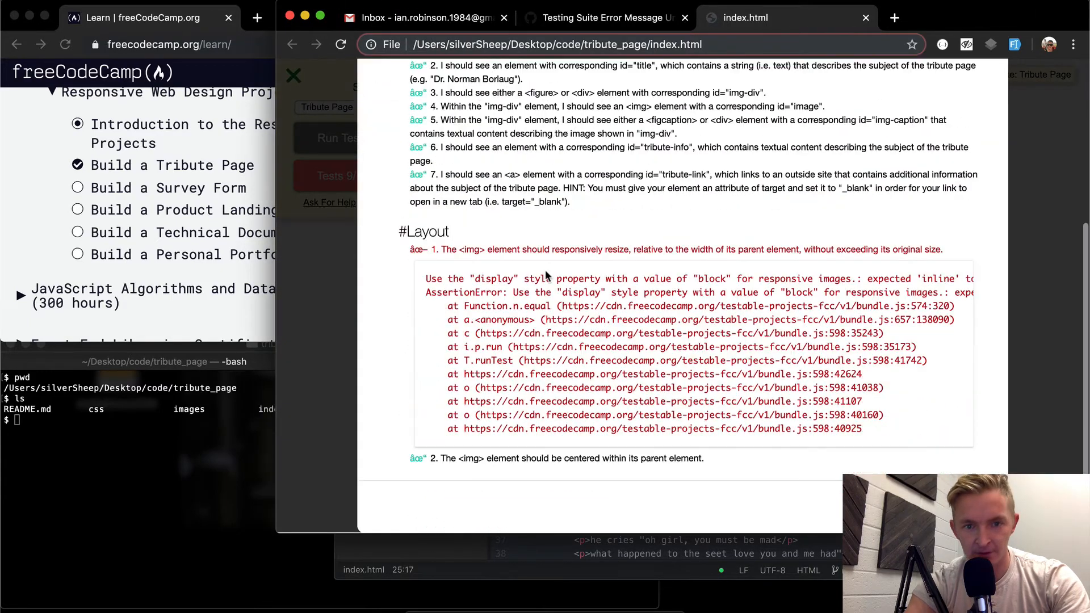
pyautogui.moveTo(625, 291)
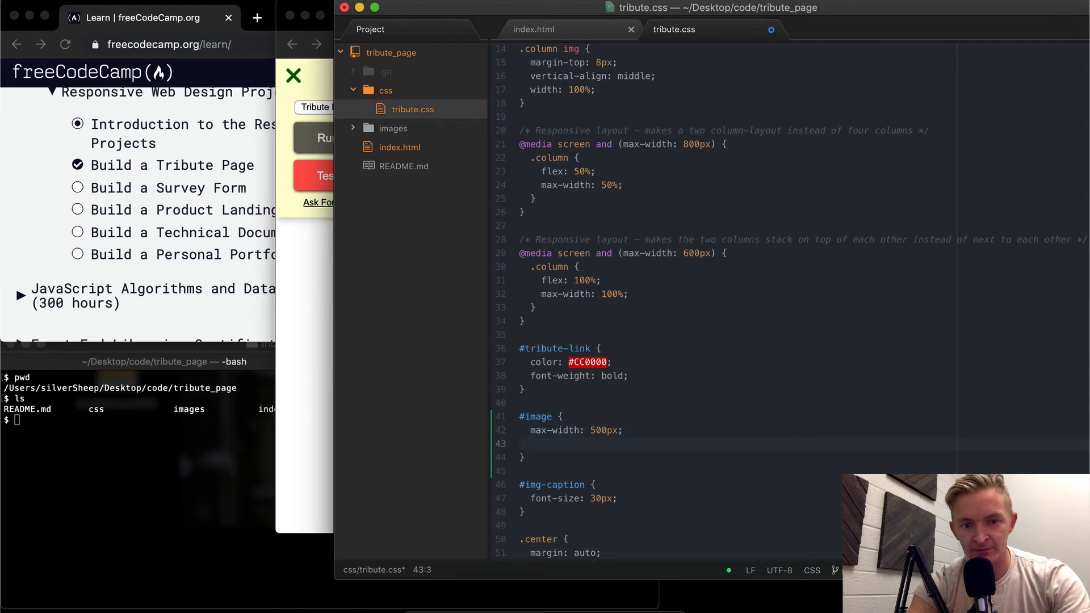
# - Add display: block; to the #image rule in tribute.css and return to the browser
pyautogui.write('display: block;')
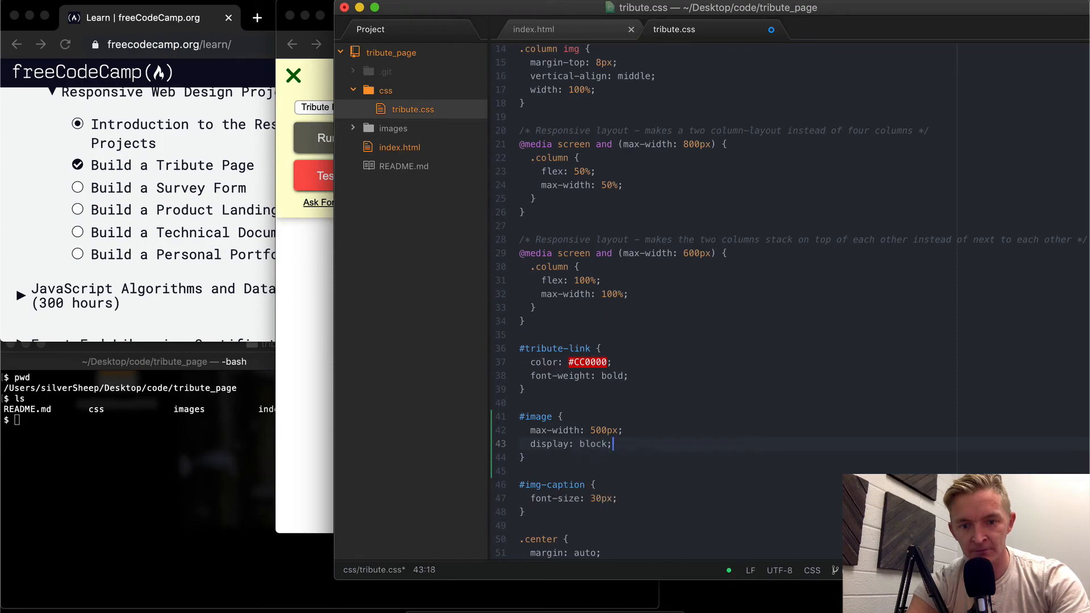
pyautogui.click(343, 138)
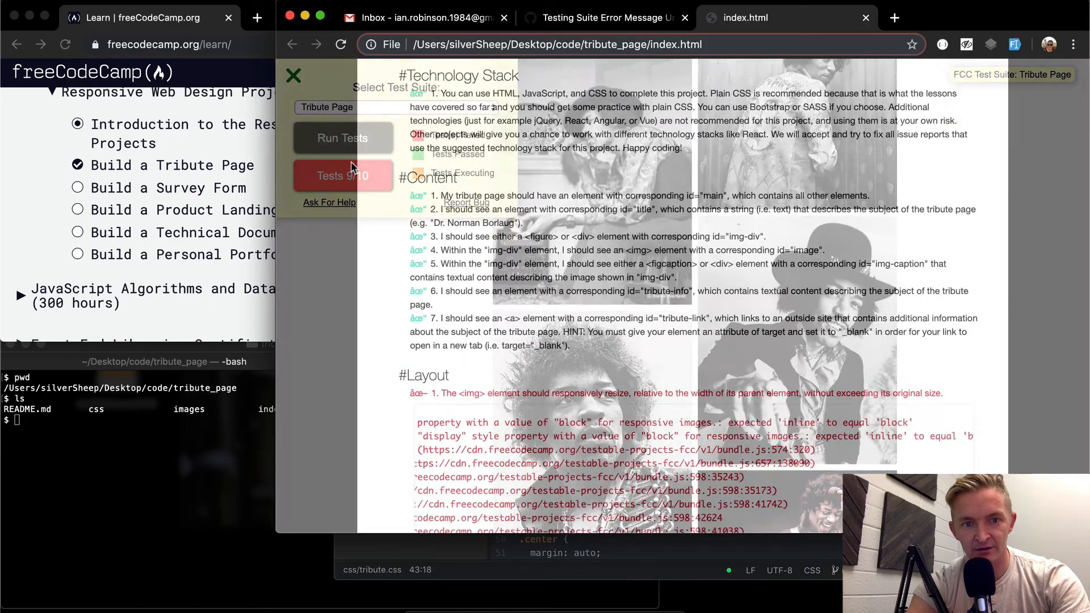
# - Rerun the tests on the reloaded page so the suite reports 10/10
pyautogui.scroll(-3)
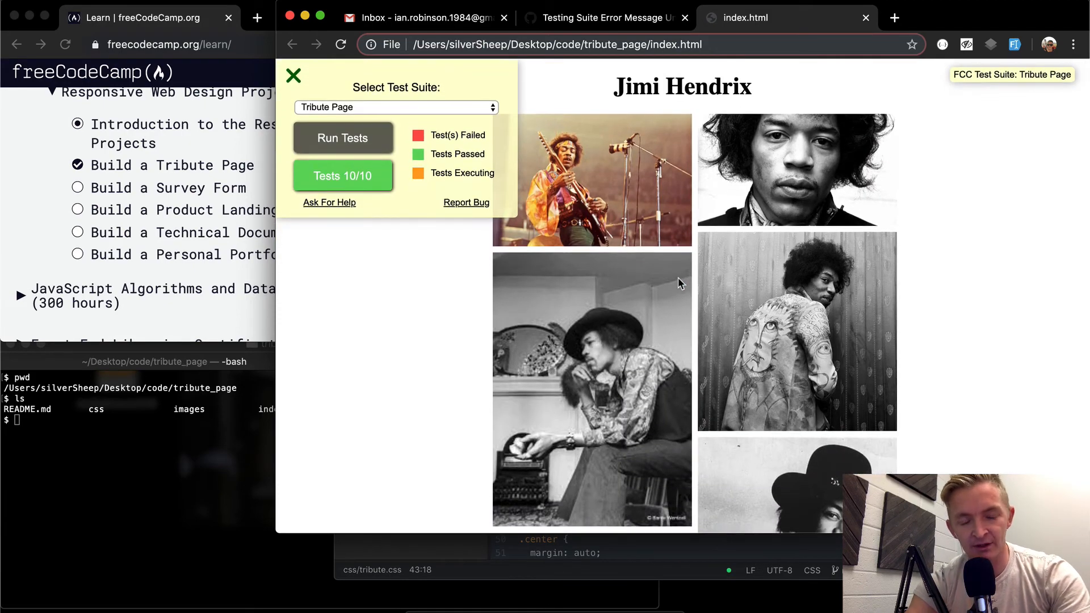
pyautogui.moveTo(293, 76)
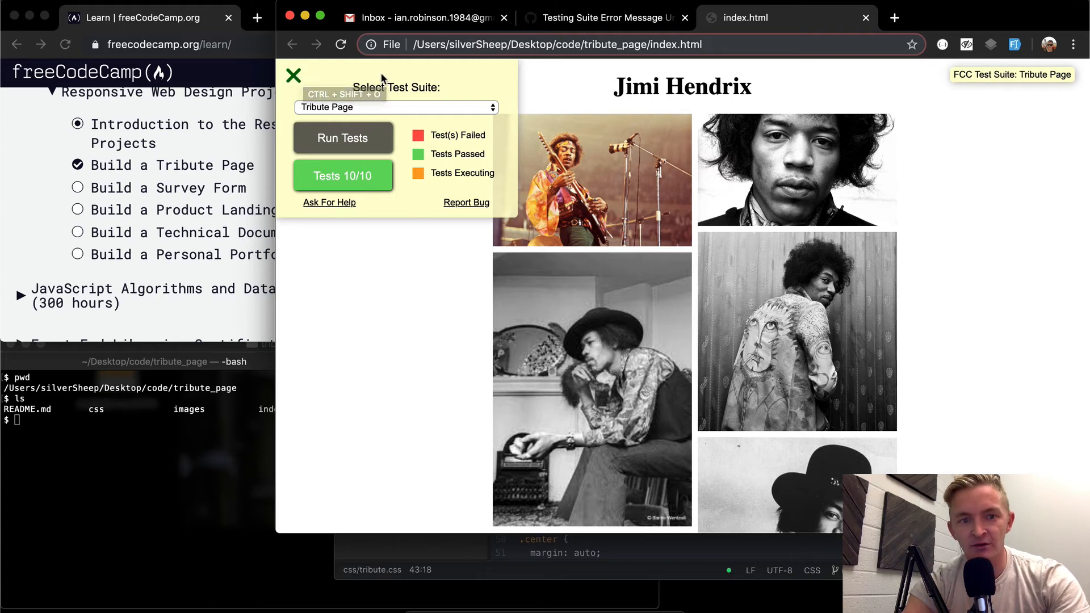
pyautogui.moveTo(367, 91)
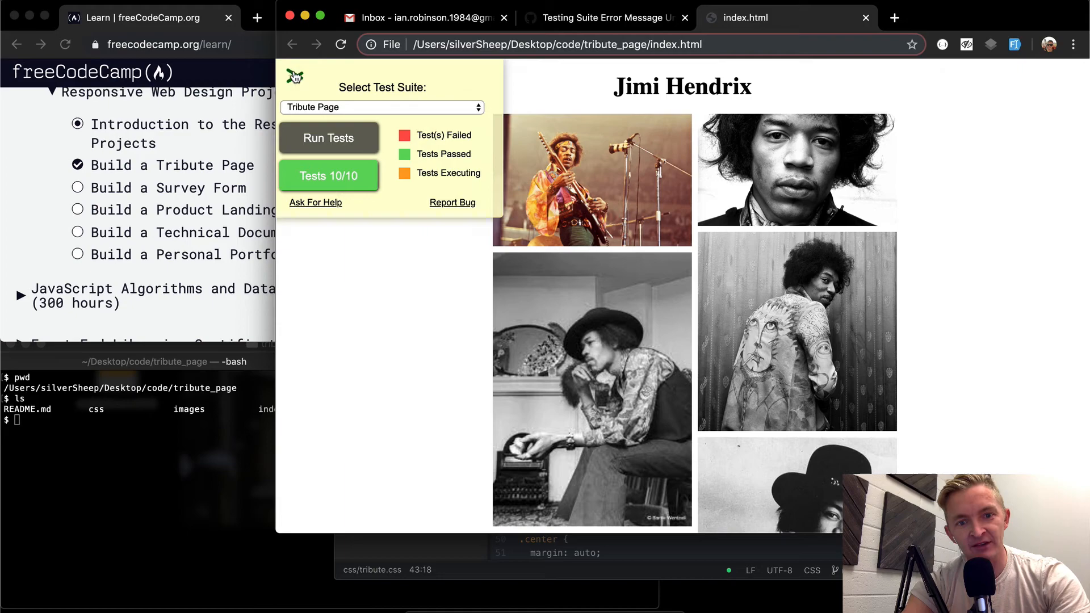
# - Close the test panel and scroll through the finished Jimi Hendrix tribute page
pyautogui.click(295, 76)
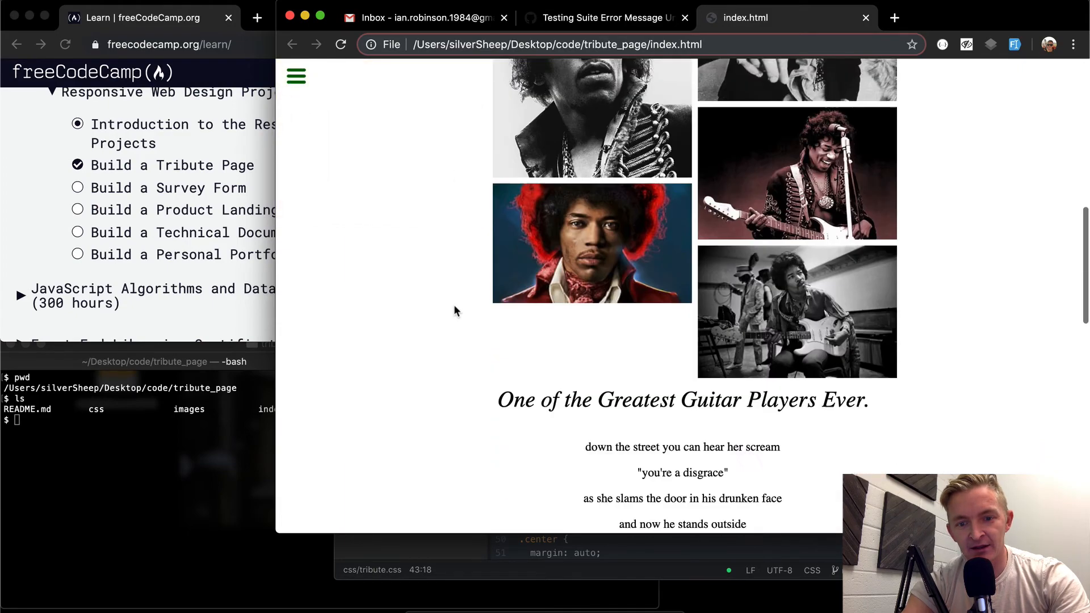
pyautogui.scroll(3)
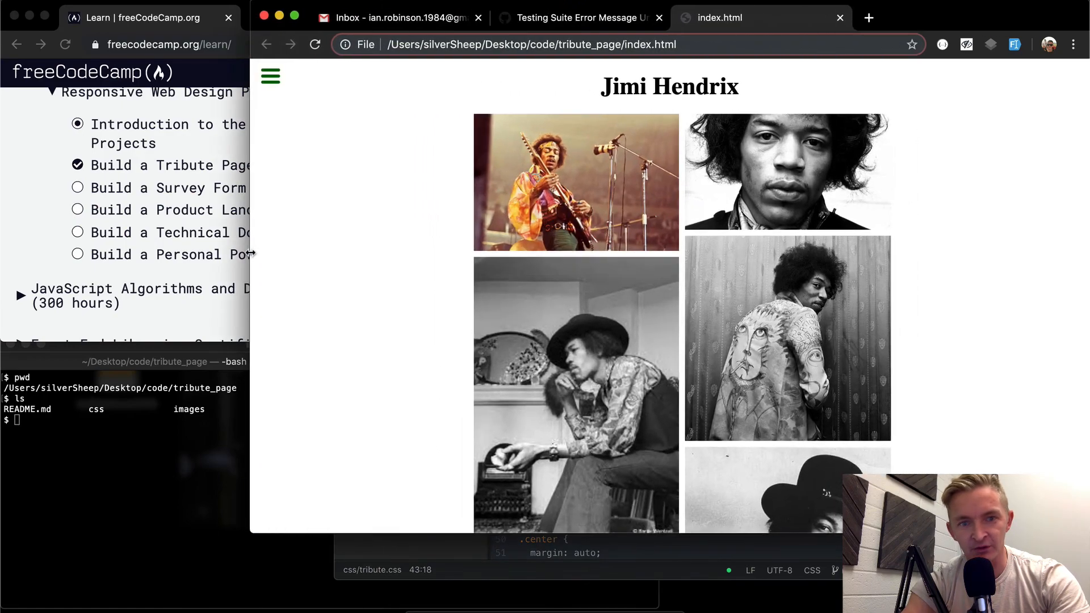
pyautogui.scroll(3)
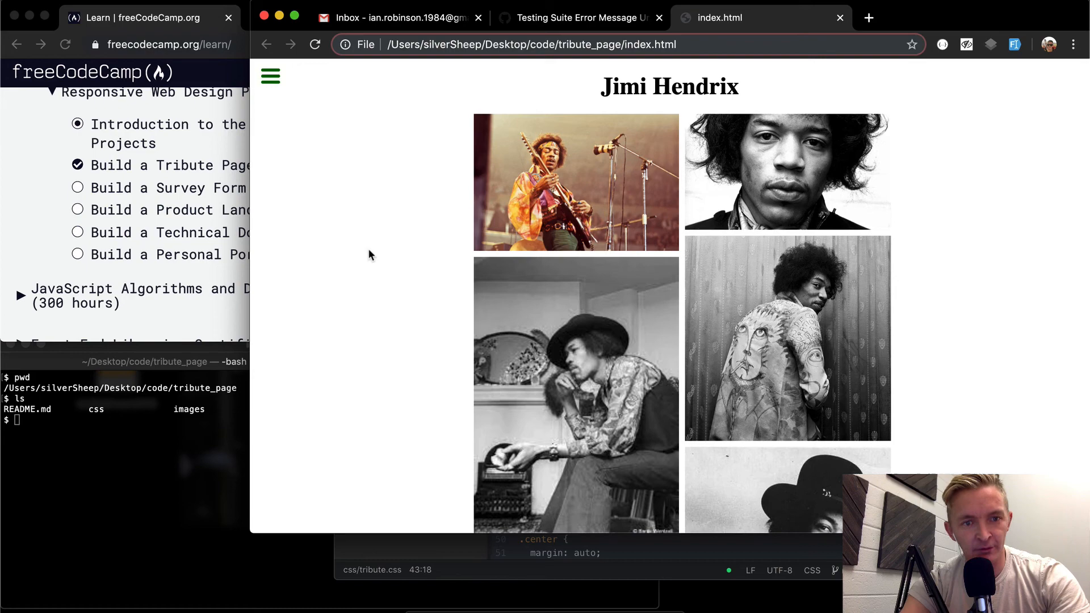
pyautogui.scroll(-3)
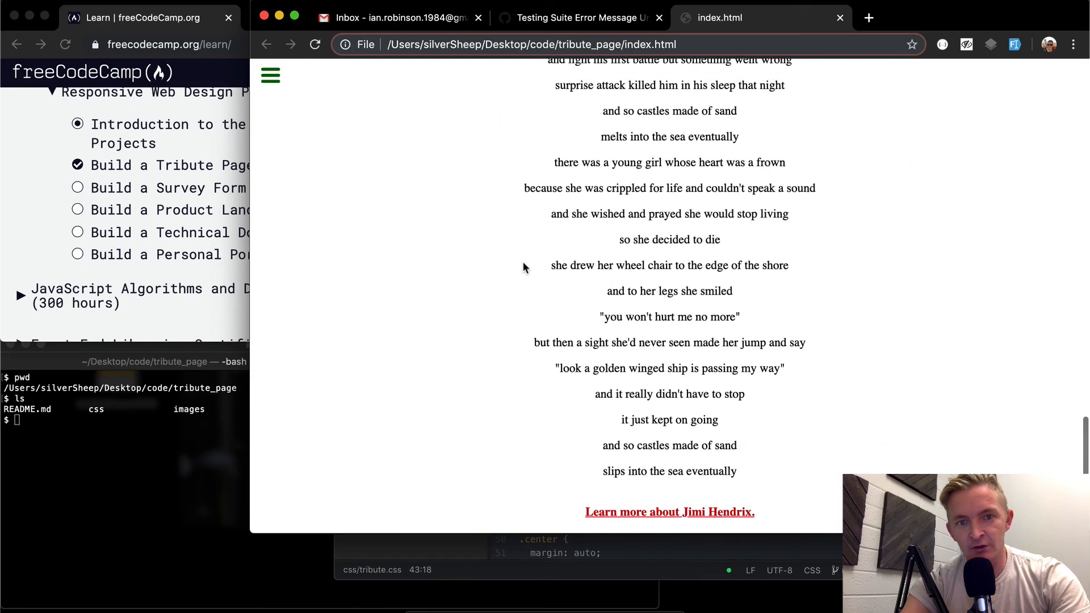
pyautogui.scroll(3)
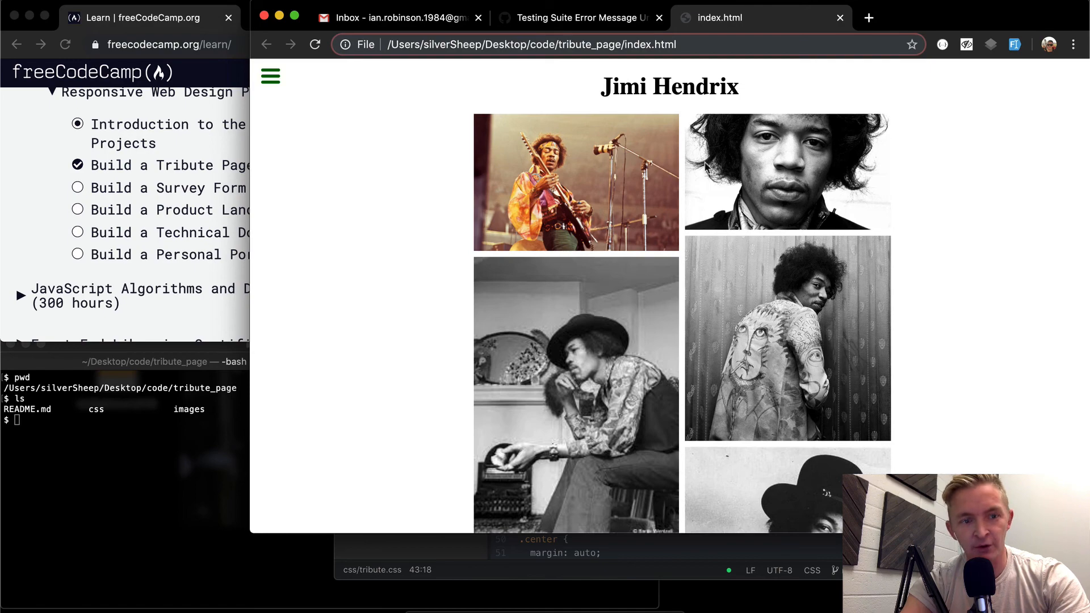
pyautogui.moveTo(662, 144)
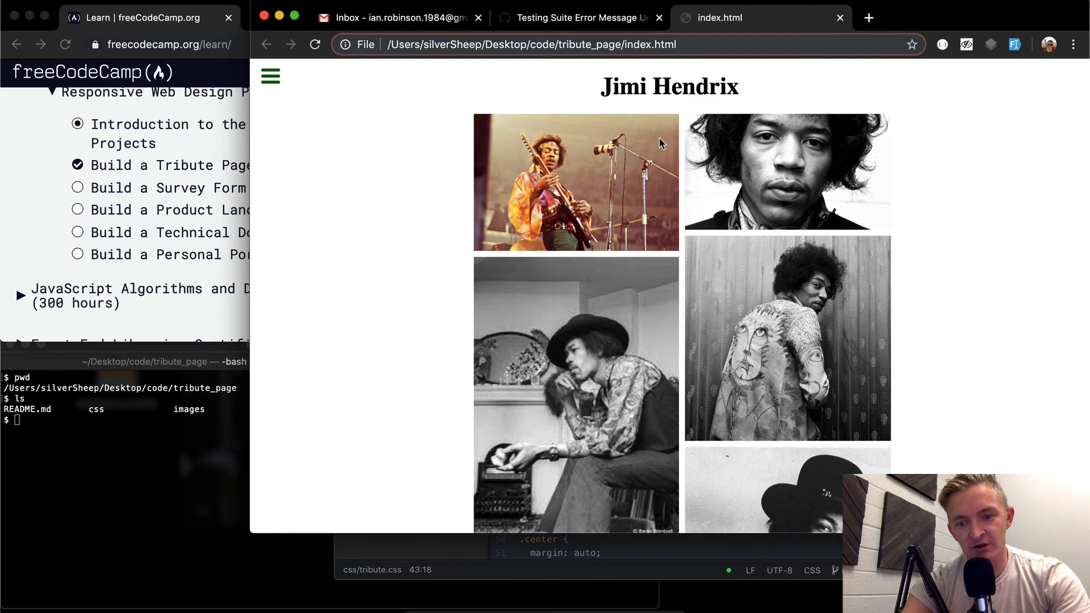
pyautogui.moveTo(626, 497)
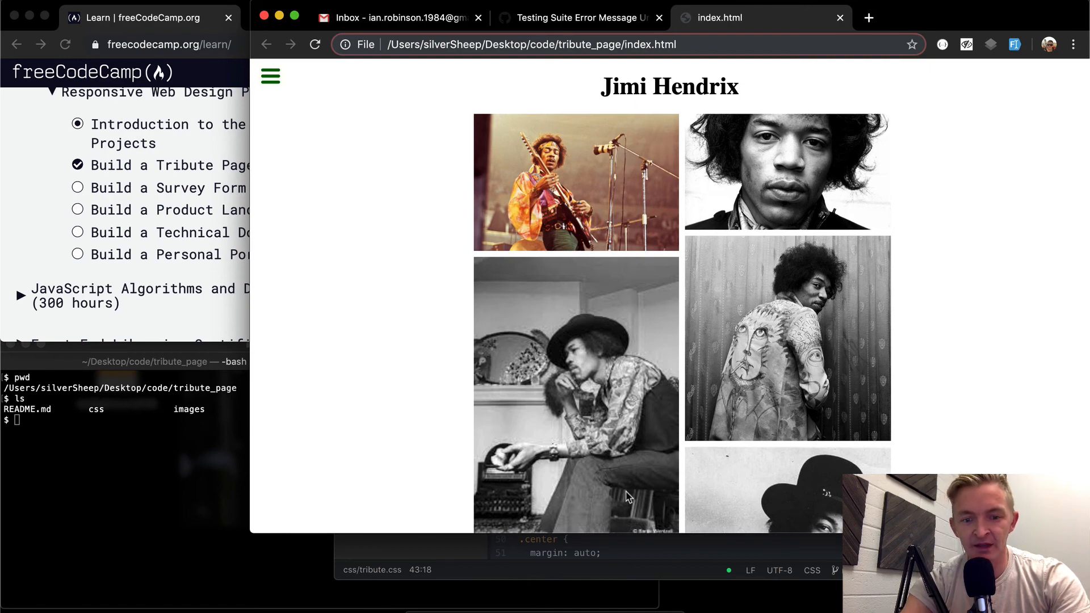
pyautogui.moveTo(146, 243)
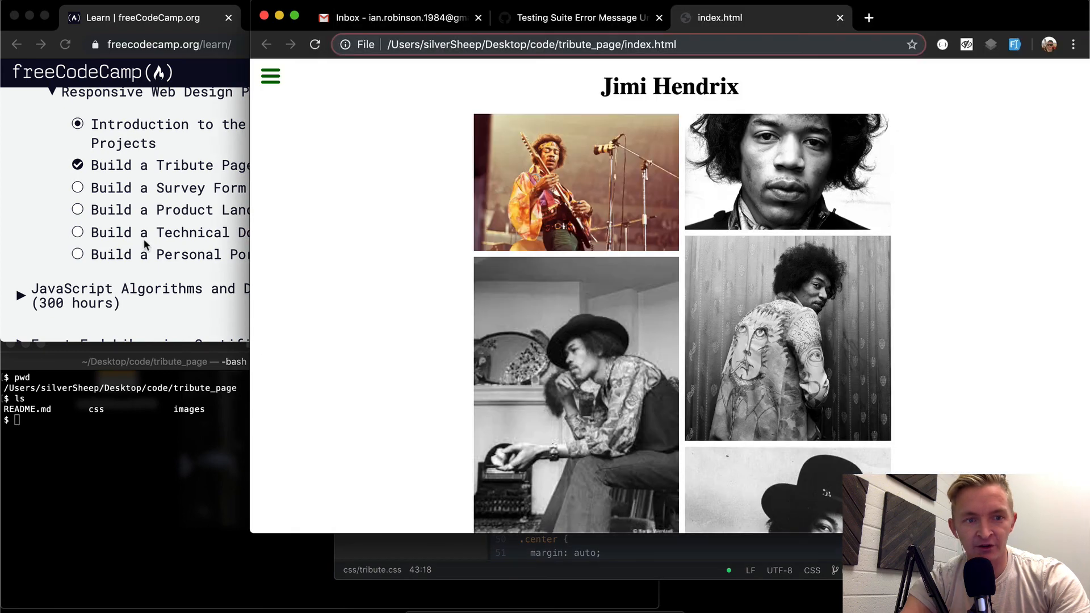